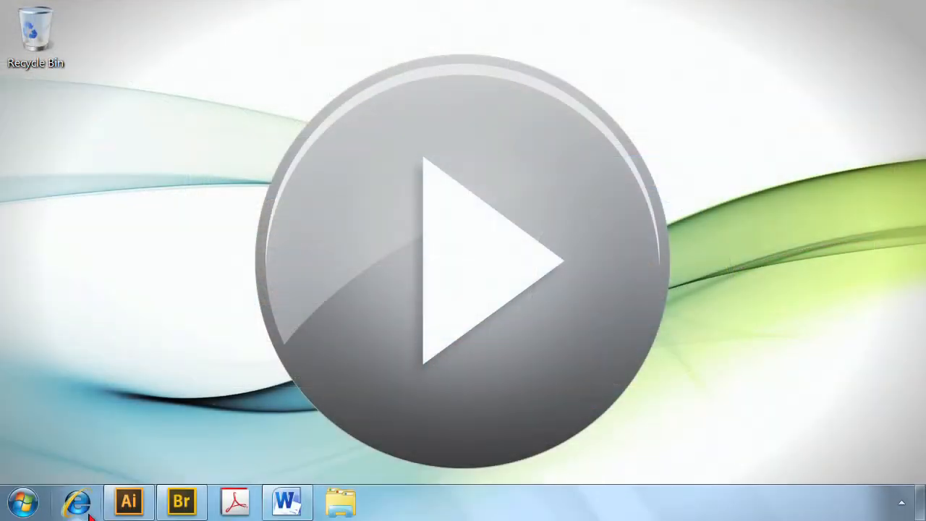
# Switch from the desktop to the running Illustrator window with the book cover open
pyautogui.click(127, 501)
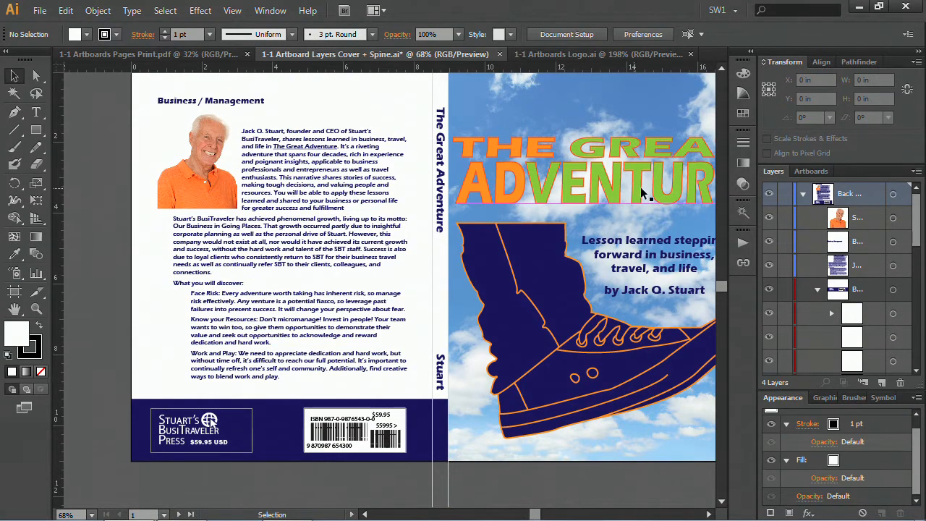
# Show the Artboards panel and view the Imprint artboard with the publisher logo and $59.95 price
pyautogui.click(810, 171)
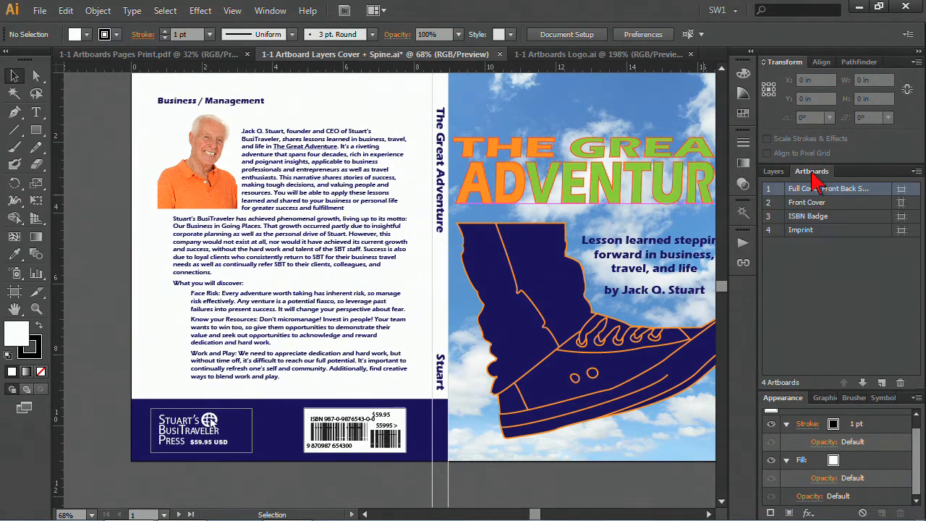
pyautogui.moveTo(819, 197)
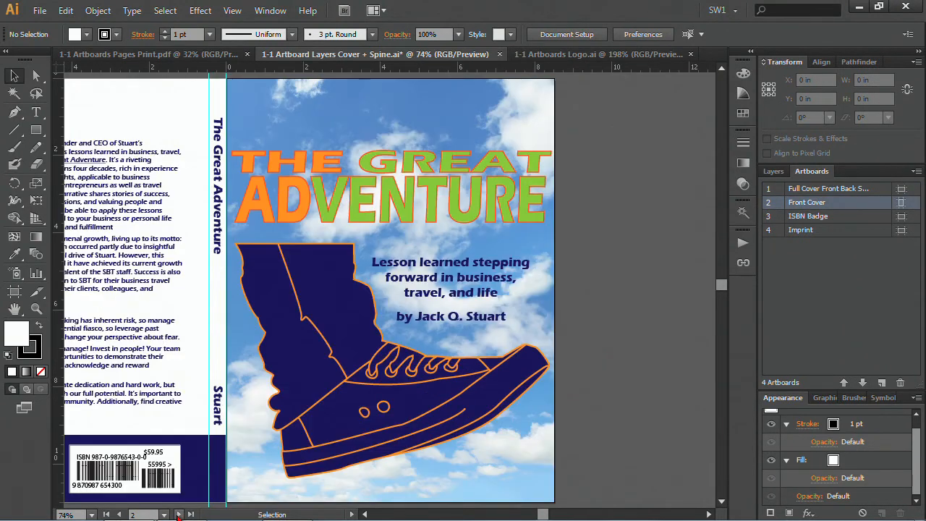
pyautogui.click(808, 215)
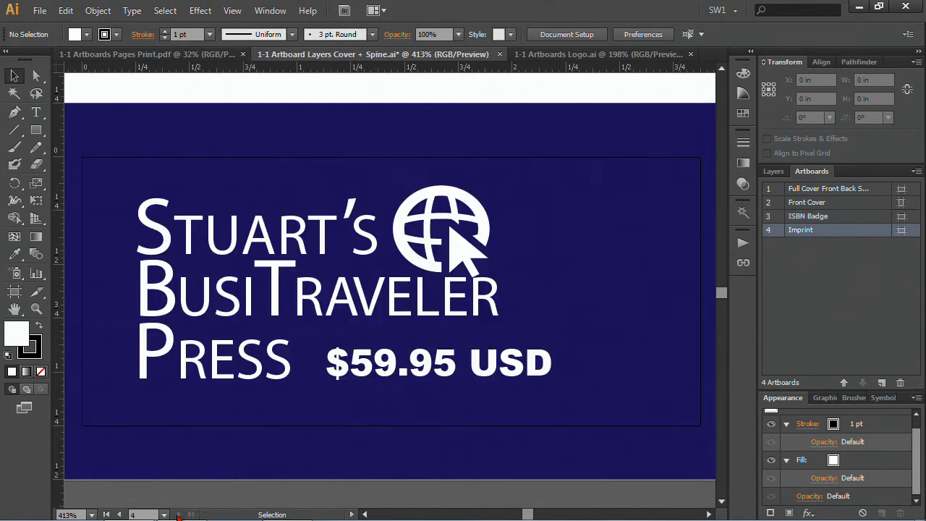
pyautogui.moveTo(152, 492)
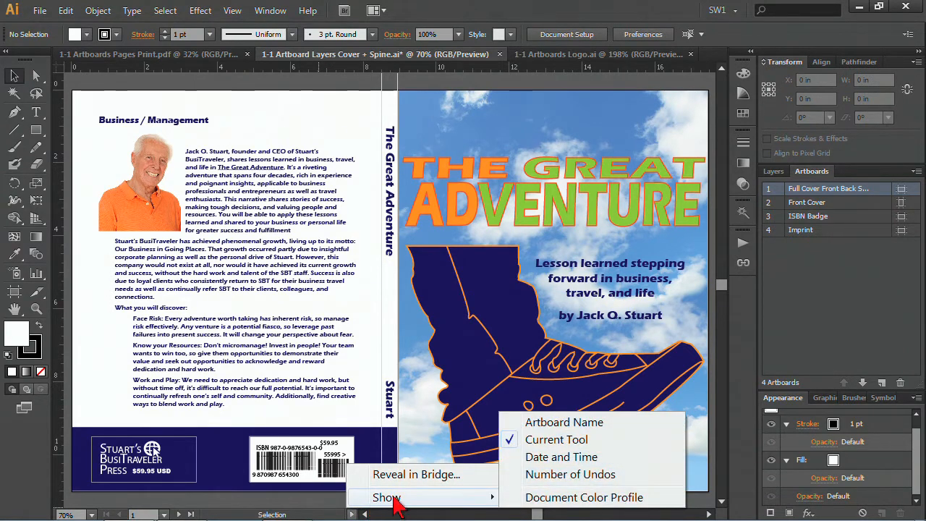
pyautogui.moveTo(556, 439)
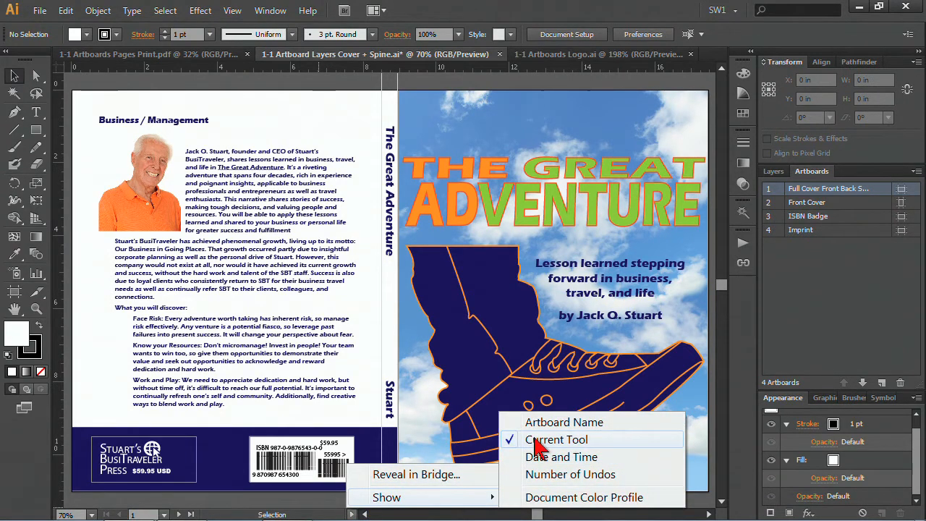
pyautogui.moveTo(564, 422)
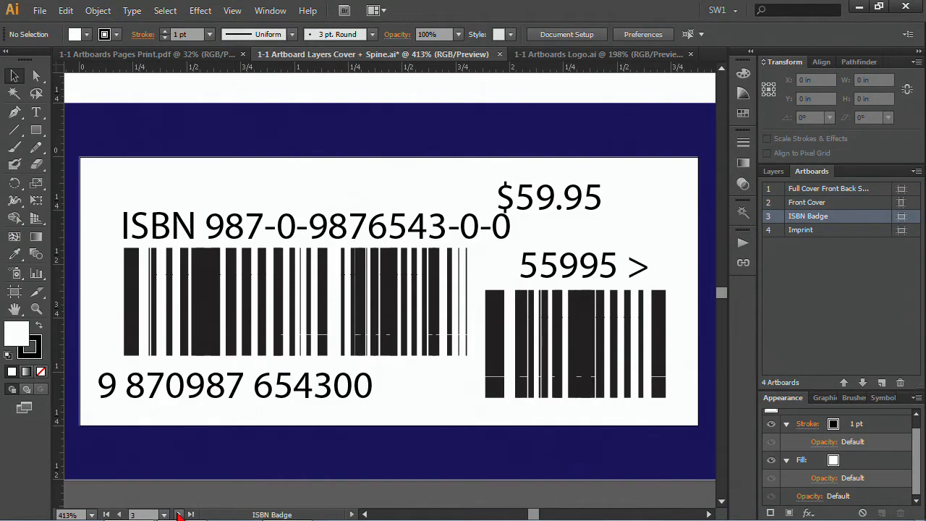
pyautogui.moveTo(119, 515)
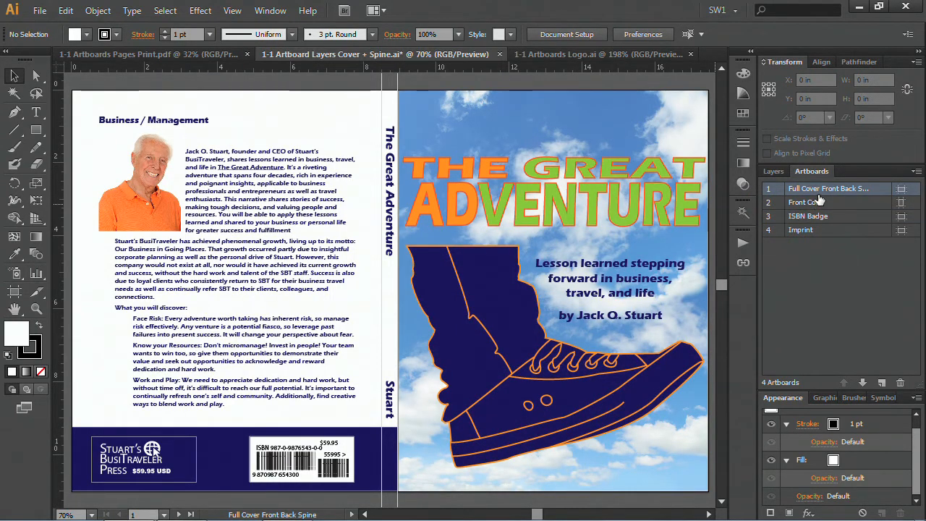
# Rename the full cover artboard to 'Full Cover and Spine' and move it below Front Cover
pyautogui.doubleClick(827, 188)
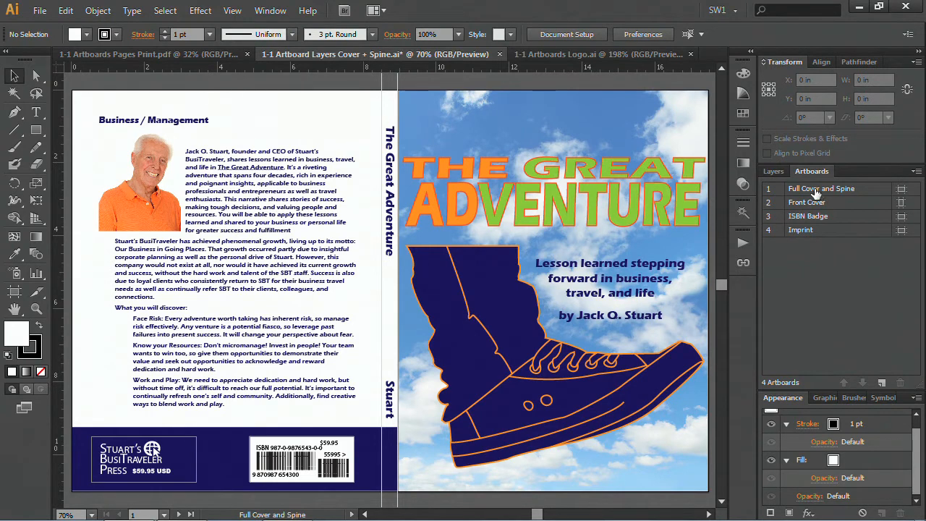
pyautogui.click(822, 188)
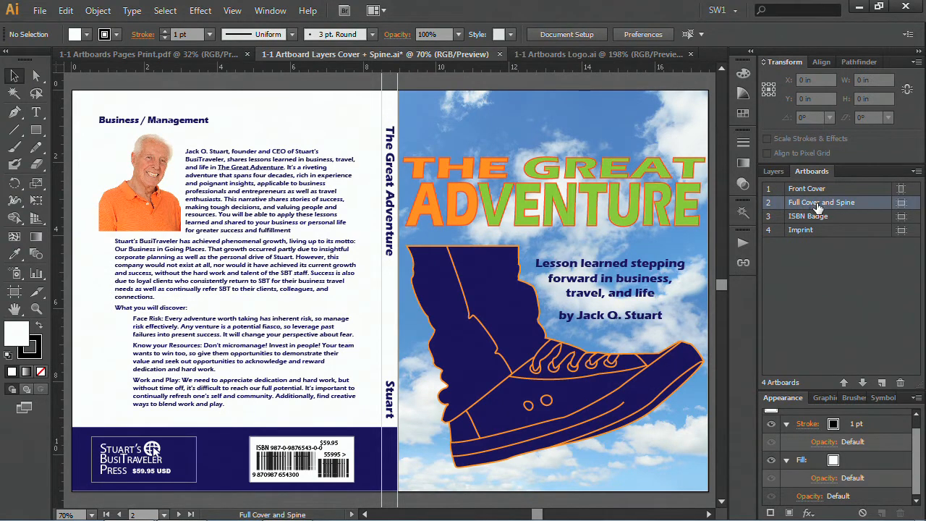
pyautogui.moveTo(808, 188)
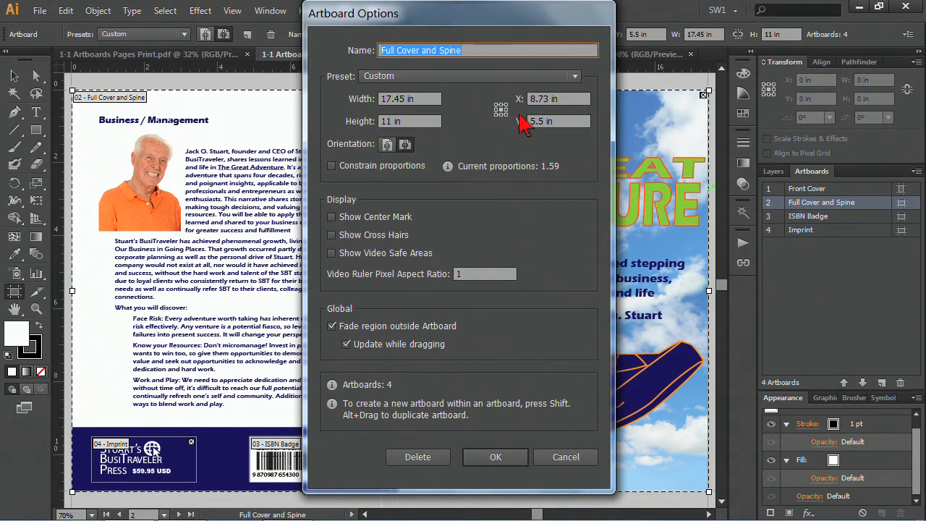
pyautogui.moveTo(354, 122)
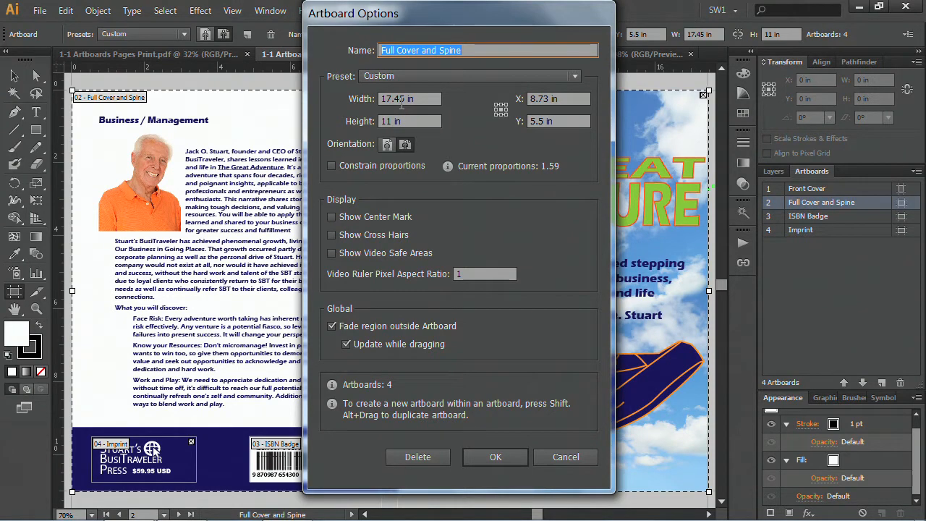
# Set the Full Cover and Spine artboard width to 17.5 in in Artboard Options
pyautogui.click(408, 98)
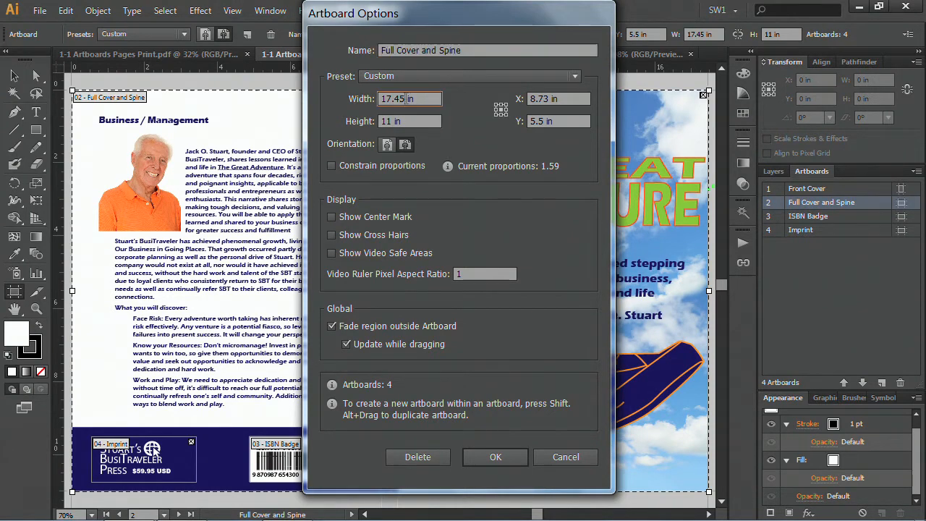
pyautogui.doubleClick(396, 99)
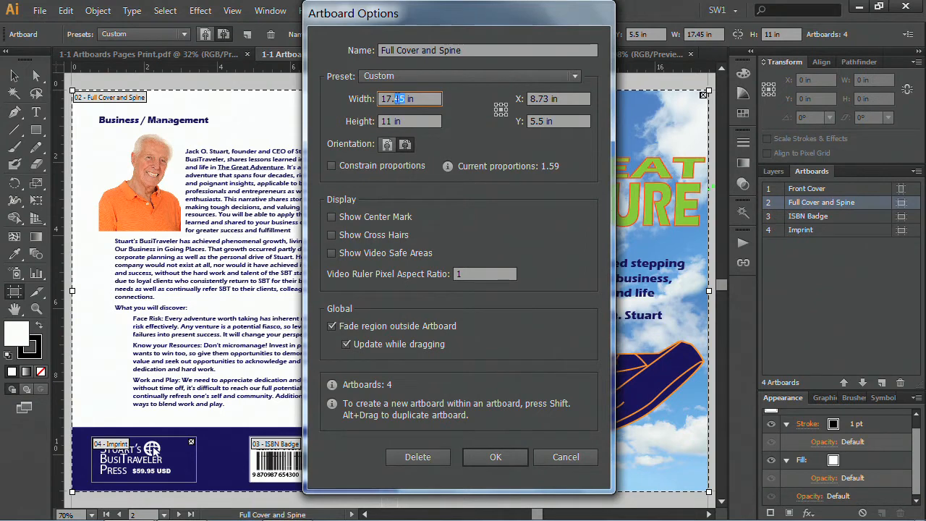
pyautogui.write('17.5 in')
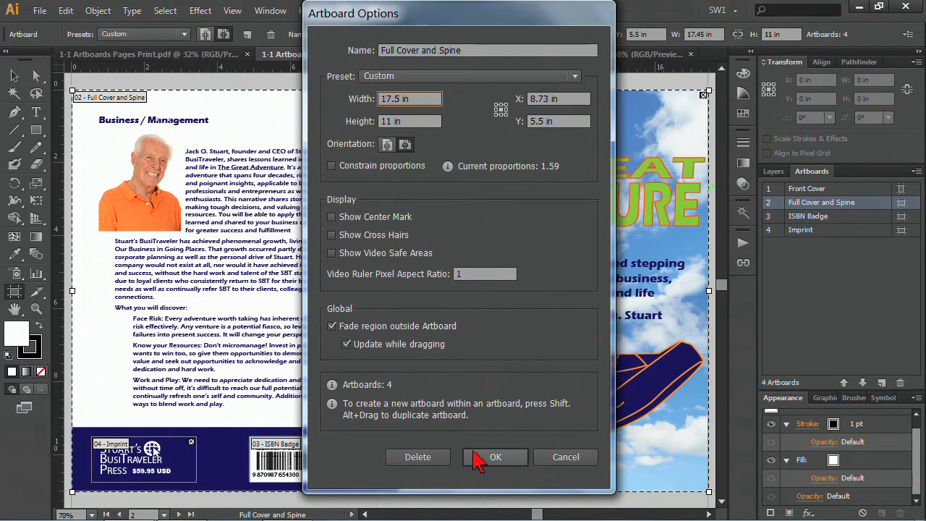
pyautogui.click(495, 457)
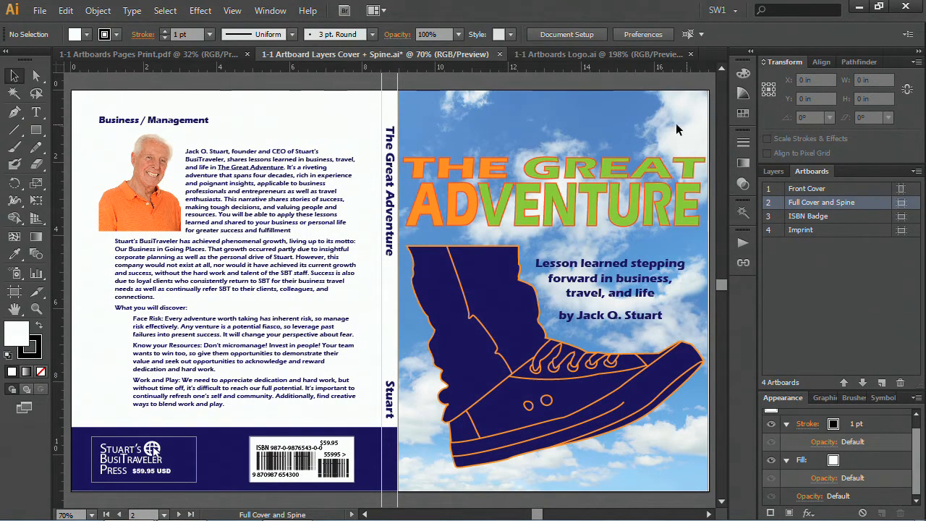
pyautogui.moveTo(527, 119)
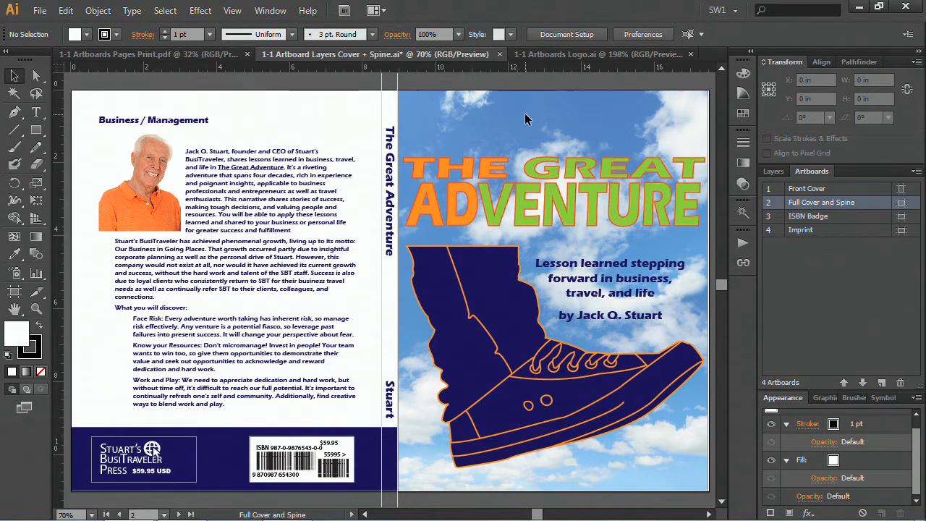
pyautogui.moveTo(513, 133)
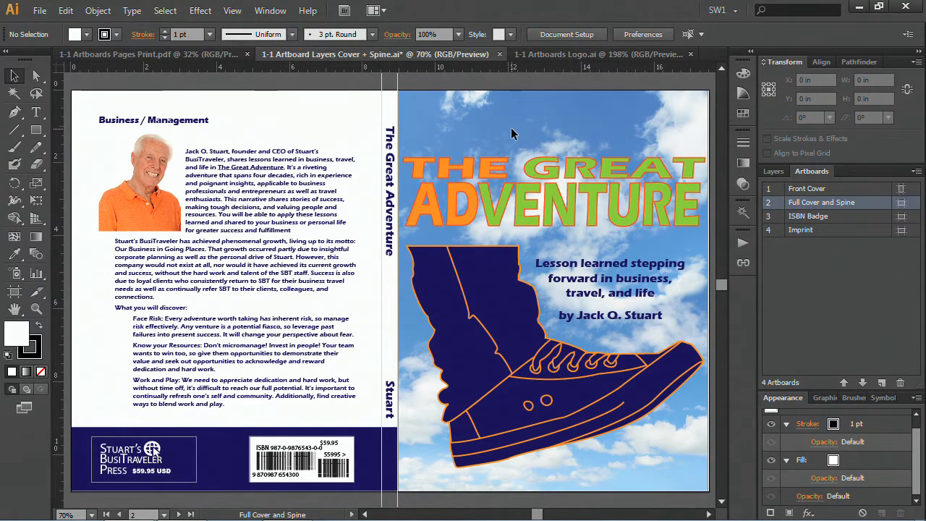
pyautogui.moveTo(474, 118)
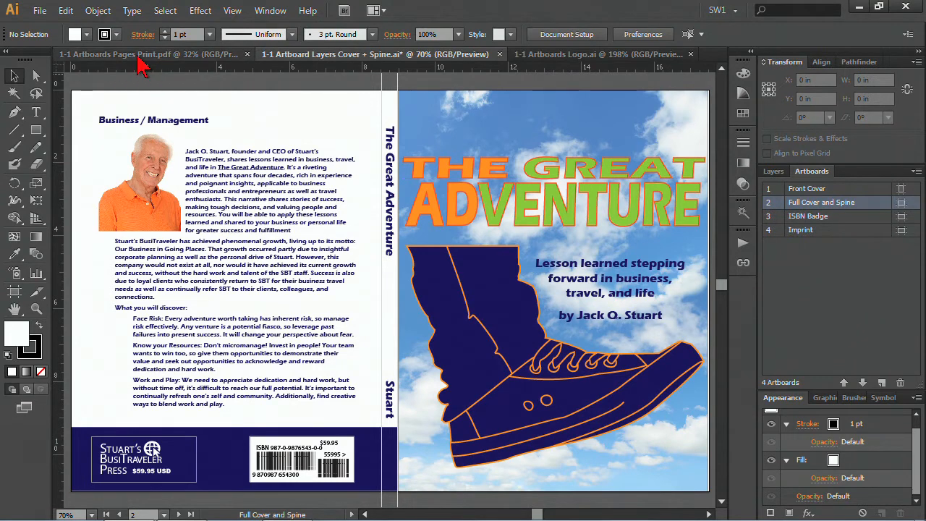
# Switch to the Pages Print.pdf brochure, then to the Logo.ai document
pyautogui.click(152, 54)
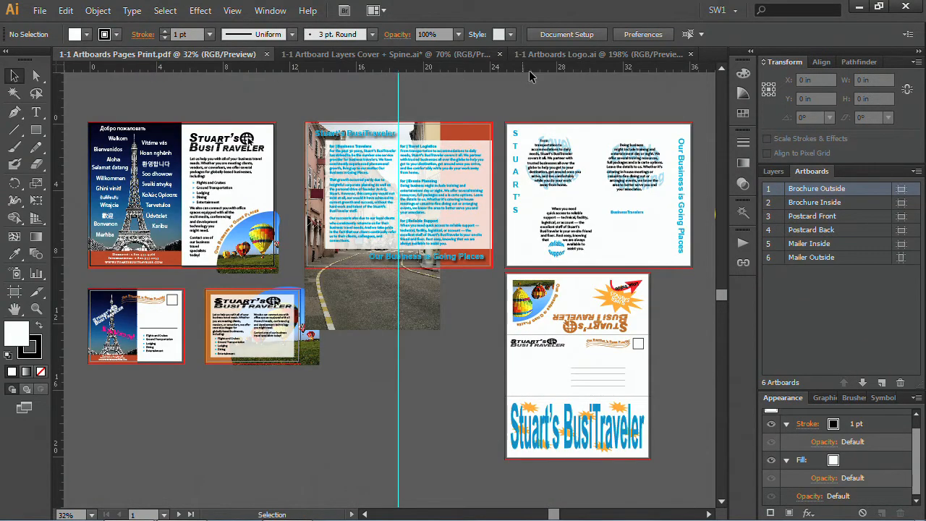
pyautogui.click(593, 54)
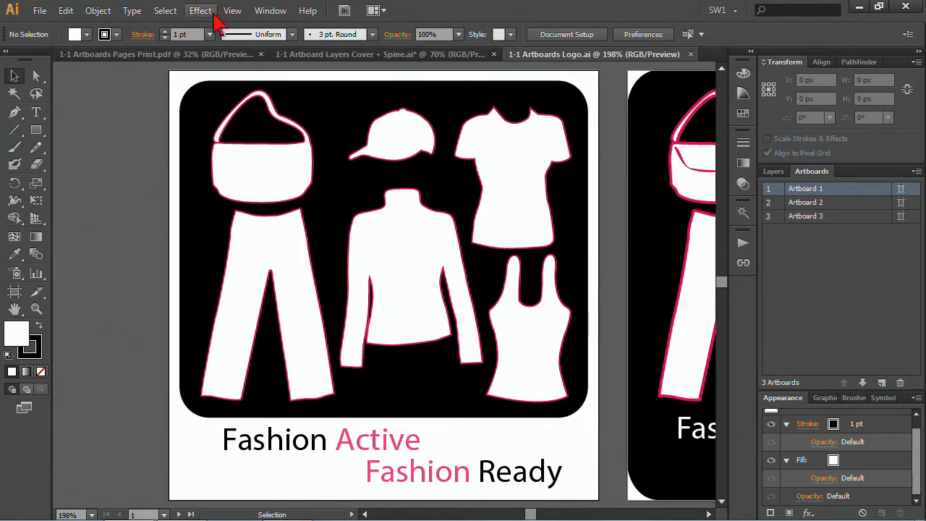
# Fit all three logo artboards in the window via View > Fit All in Window
pyautogui.click(231, 10)
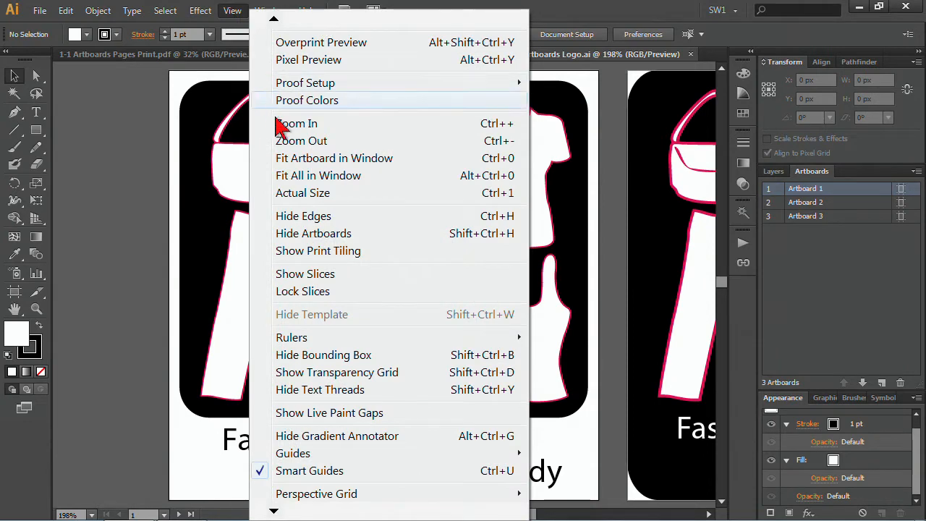
pyautogui.moveTo(330, 175)
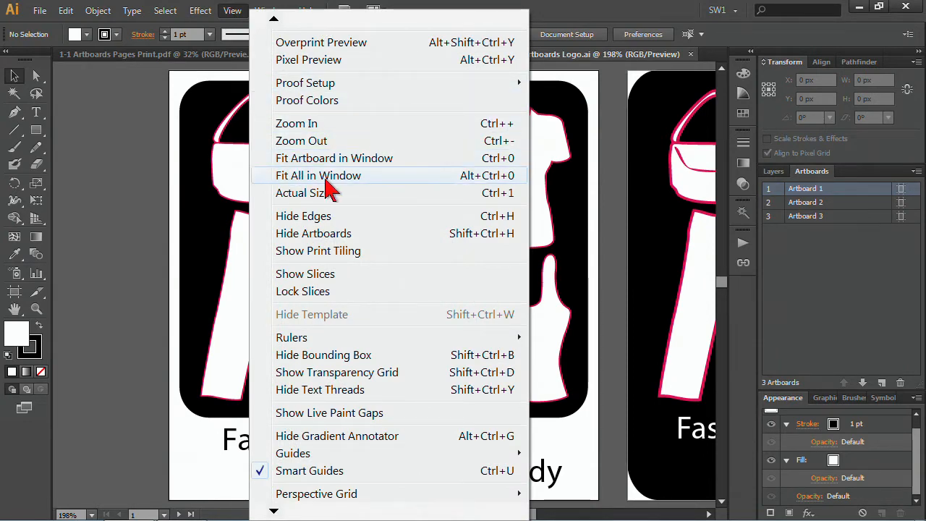
pyautogui.moveTo(301, 185)
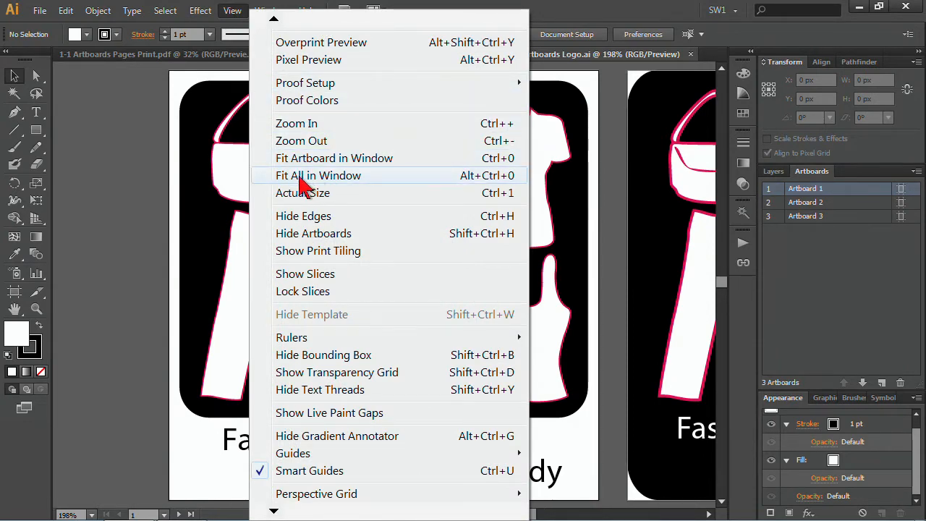
pyautogui.click(319, 175)
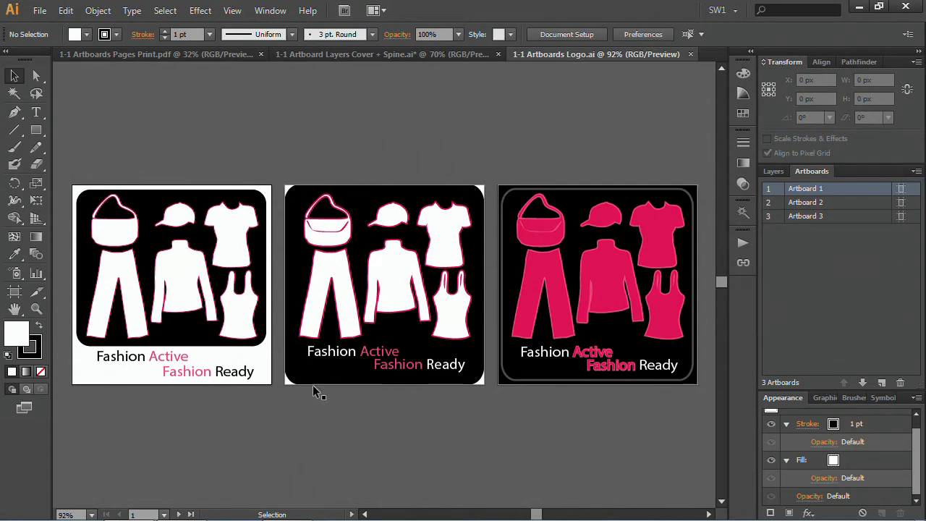
pyautogui.moveTo(821, 284)
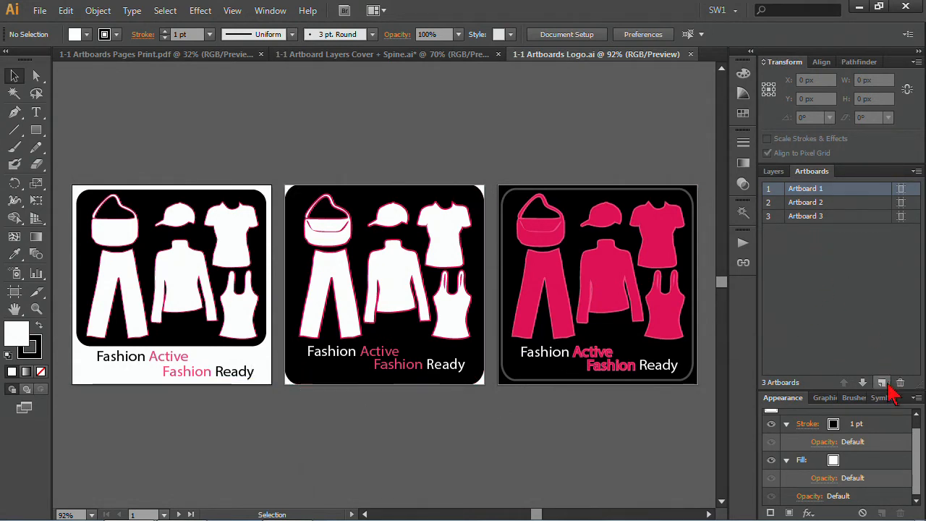
# Duplicate Artboard 3 and rename the new copy Artboard 5
pyautogui.click(881, 382)
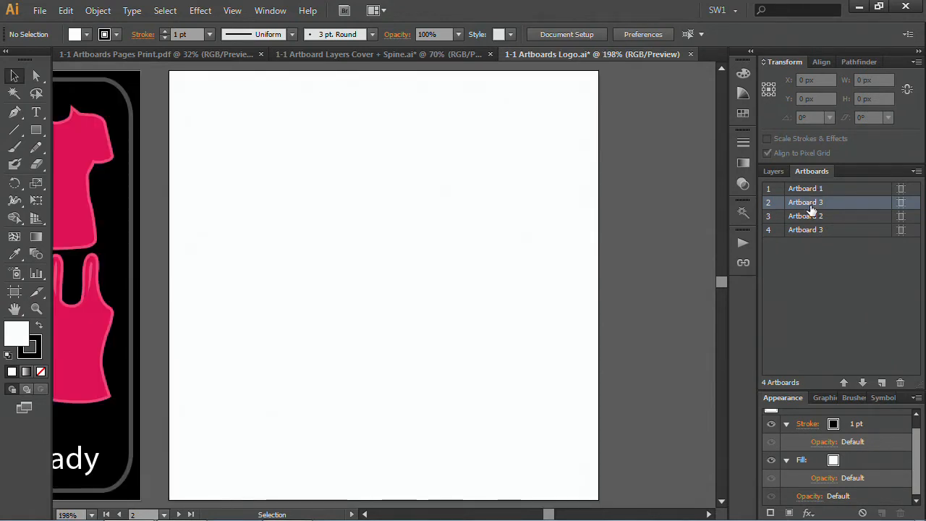
pyautogui.click(804, 228)
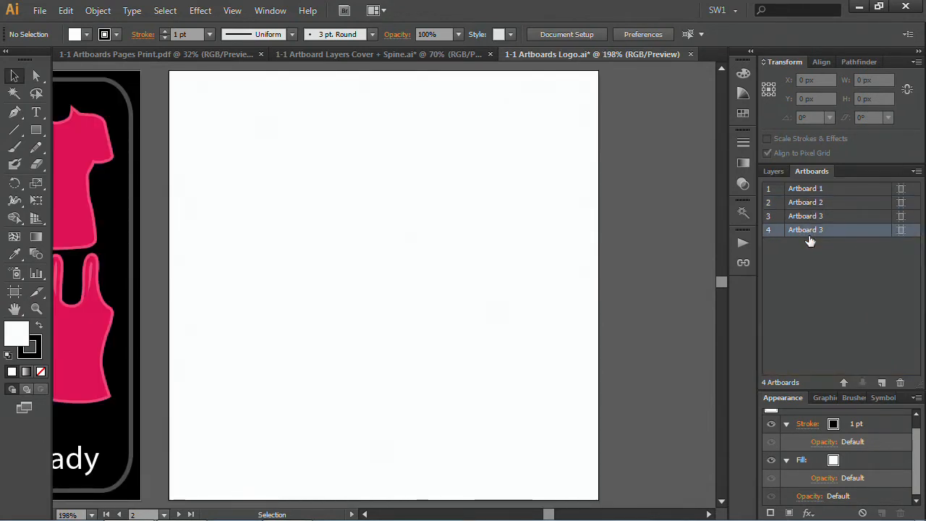
pyautogui.doubleClick(804, 231)
pyautogui.write('4')
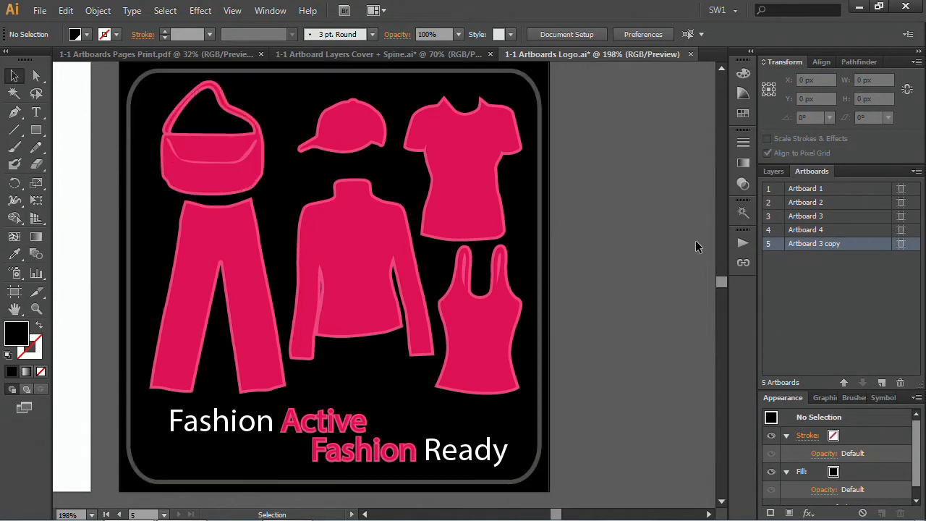
pyautogui.moveTo(836, 252)
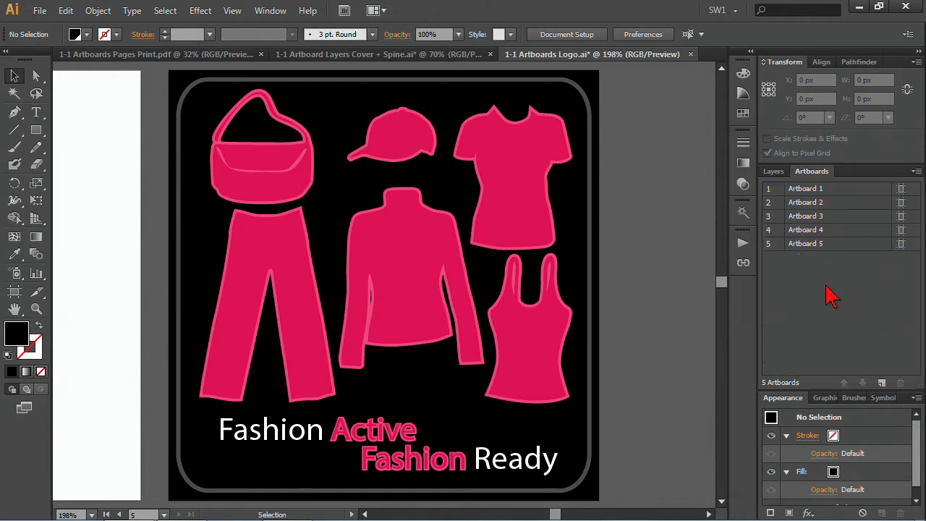
# Delete the extra artboards, leaving three, with the copied pink logo still on the canvas
pyautogui.click(805, 229)
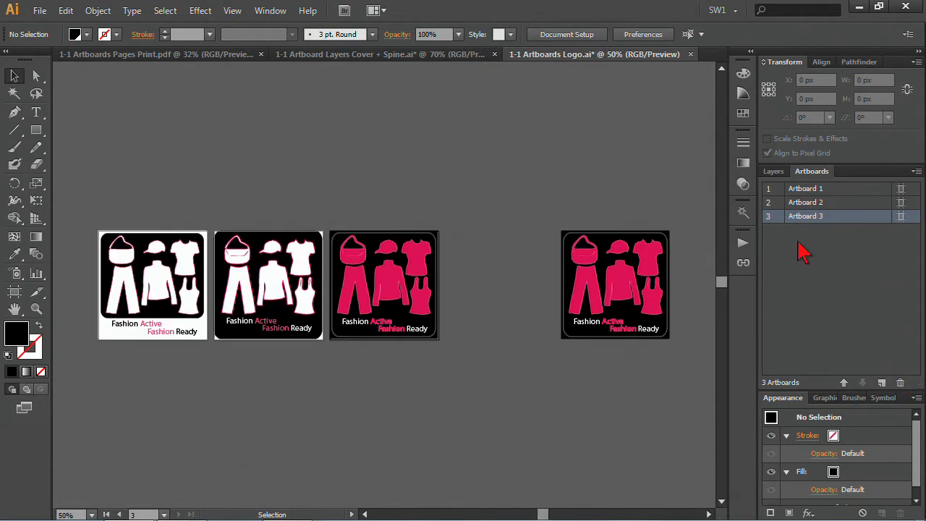
pyautogui.moveTo(543, 208)
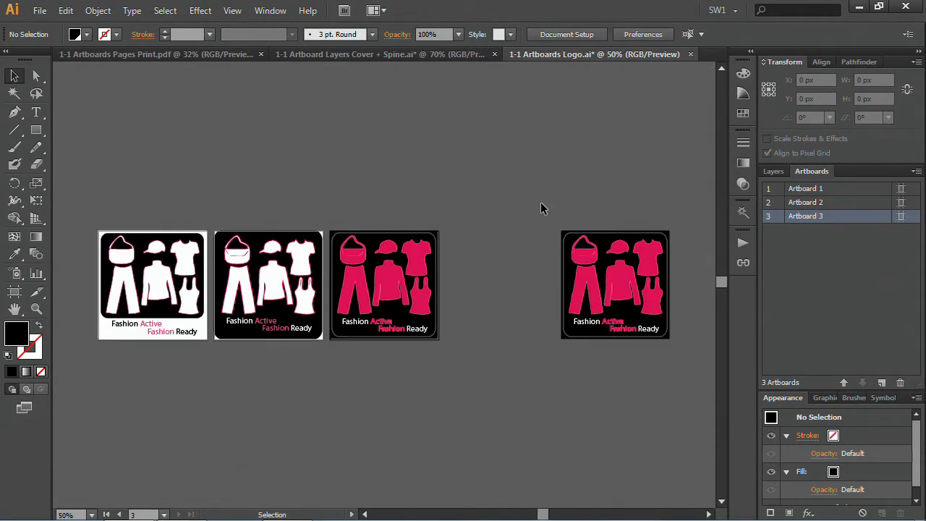
pyautogui.click(615, 284)
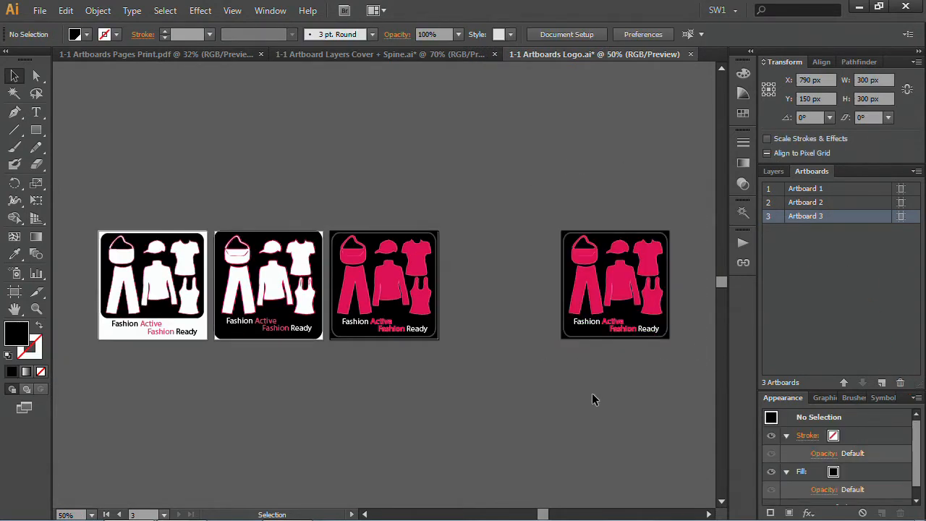
# Add a new artboard around the far-right logo, name it Artboard4, and cancel Artboard Options
pyautogui.click(67, 10)
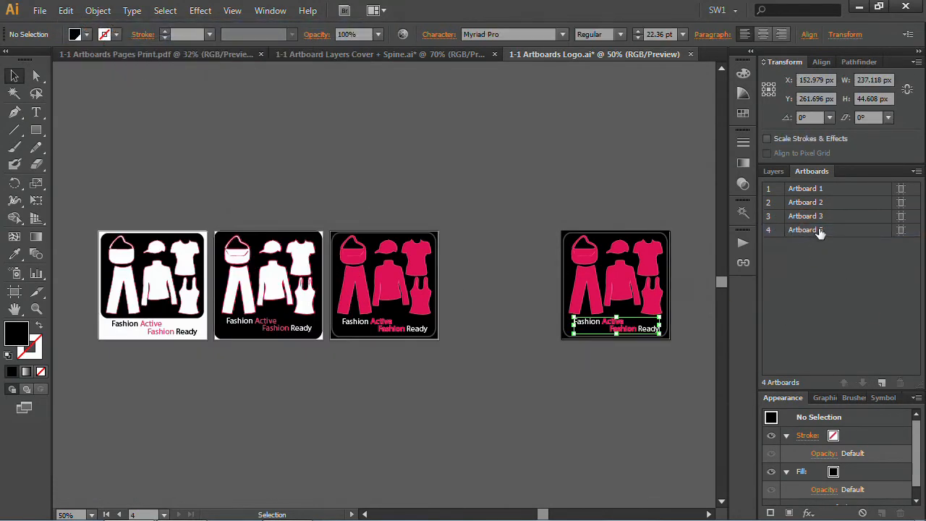
pyautogui.doubleClick(804, 230)
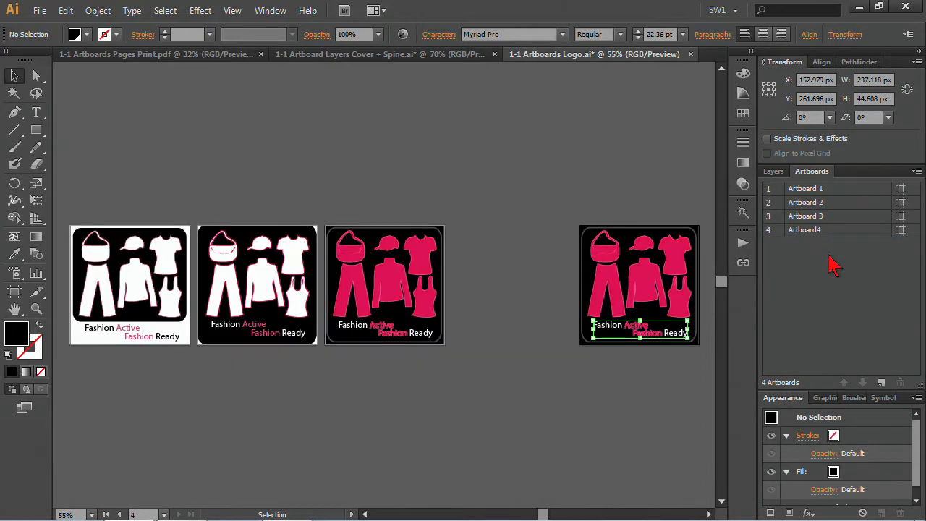
pyautogui.moveTo(537, 253)
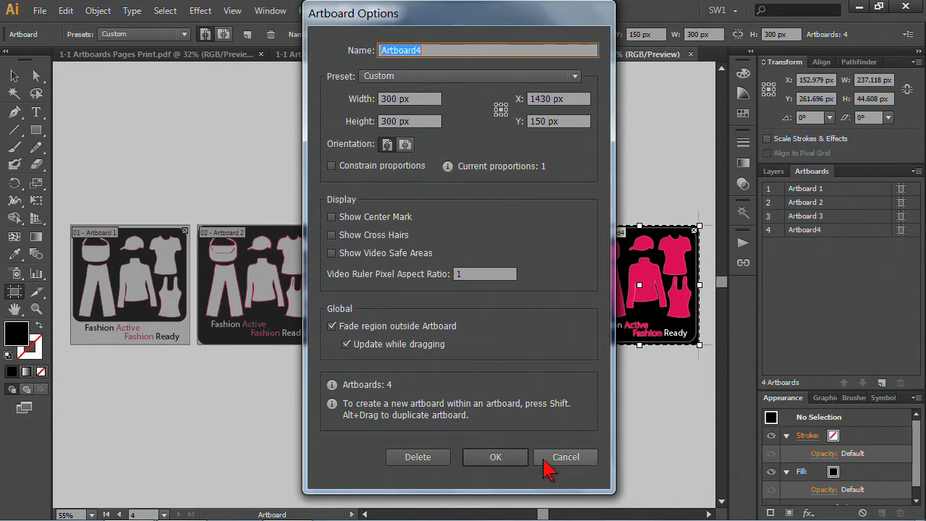
pyautogui.click(565, 457)
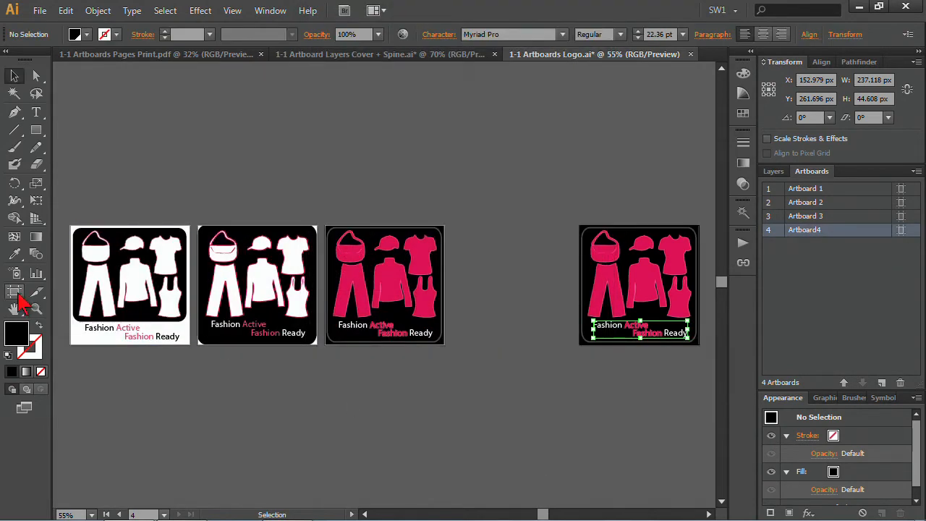
pyautogui.moveTo(15, 292)
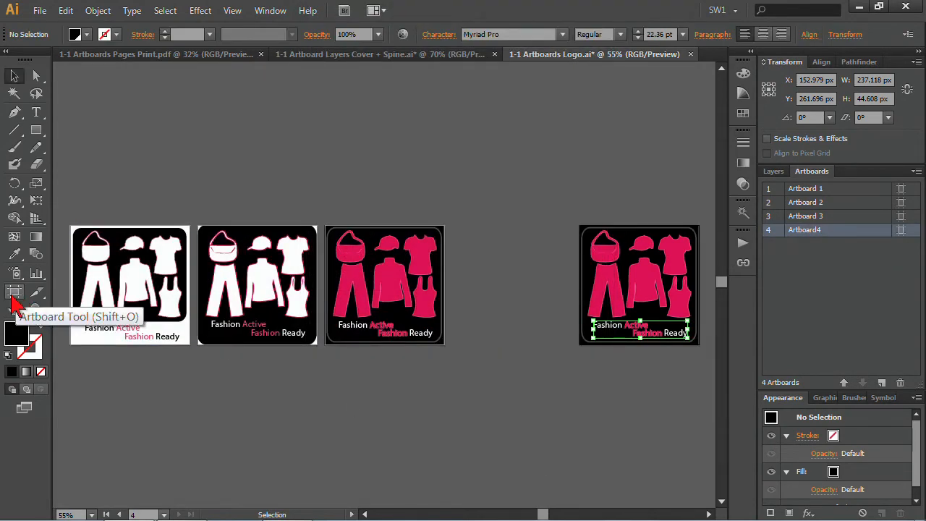
# Drag Artboard4 with the Artboard Tool beside Artboard 3, then return to the book cover document
pyautogui.click(14, 292)
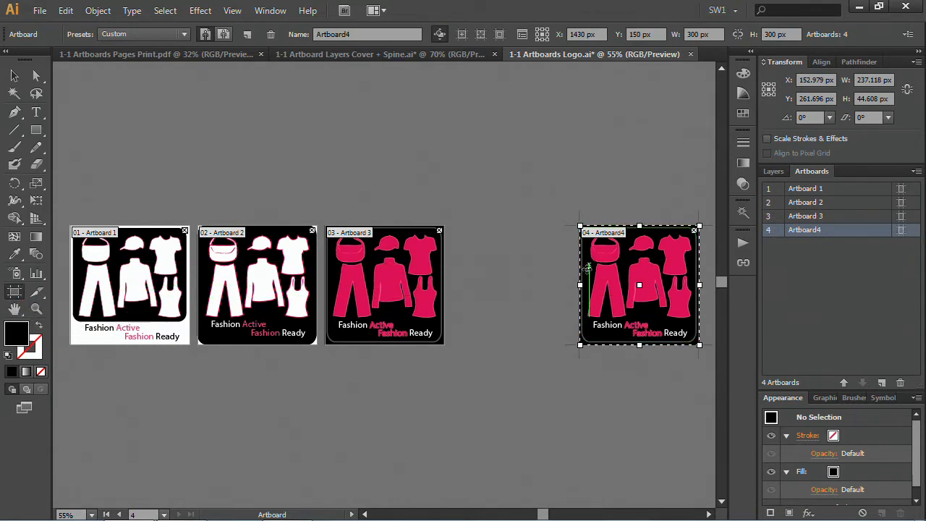
pyautogui.moveTo(640, 284); pyautogui.dragTo(523, 283)
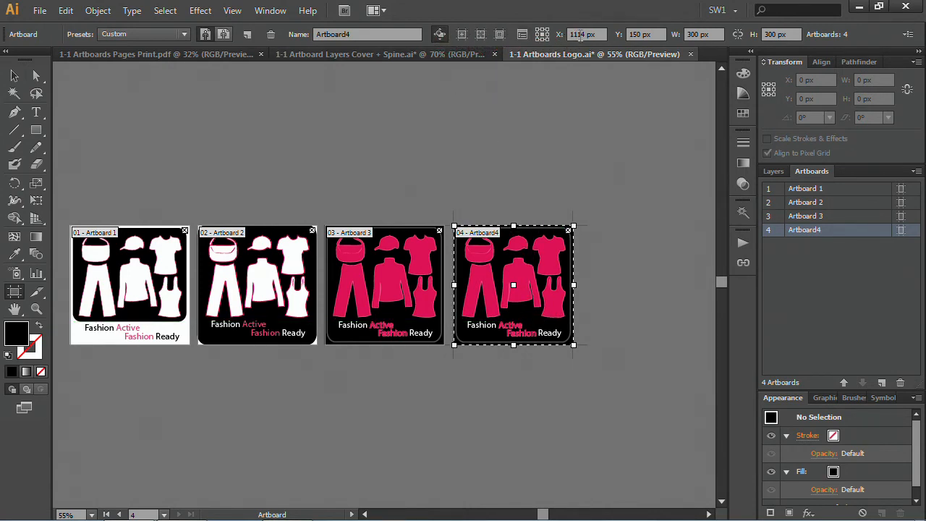
pyautogui.moveTo(813, 44)
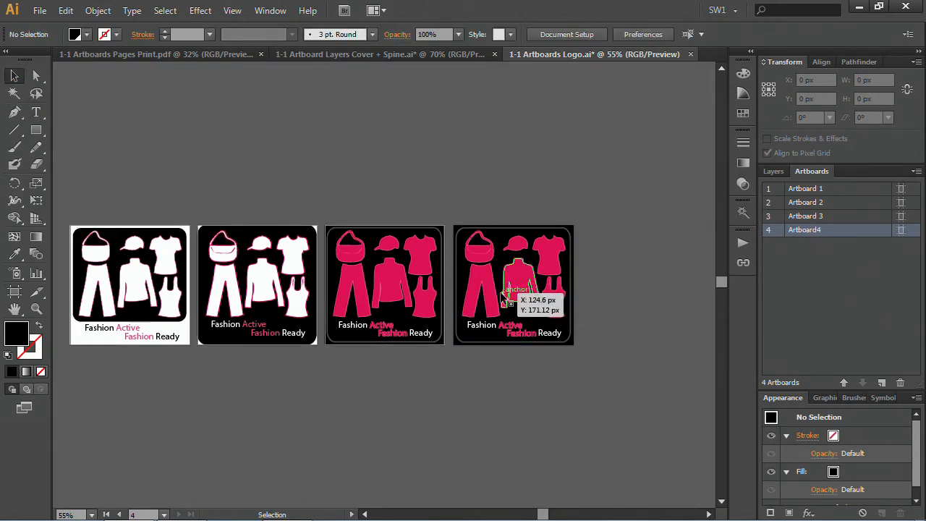
pyautogui.moveTo(306, 61)
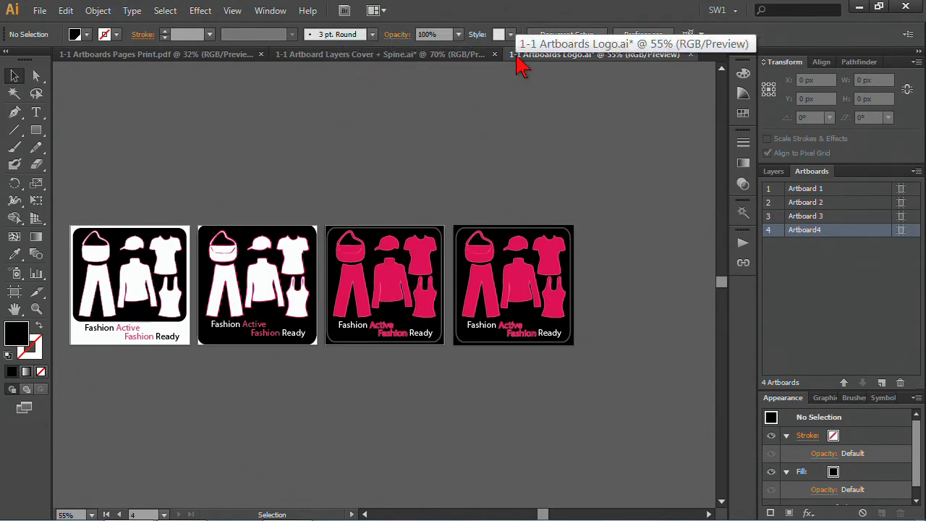
pyautogui.click(384, 54)
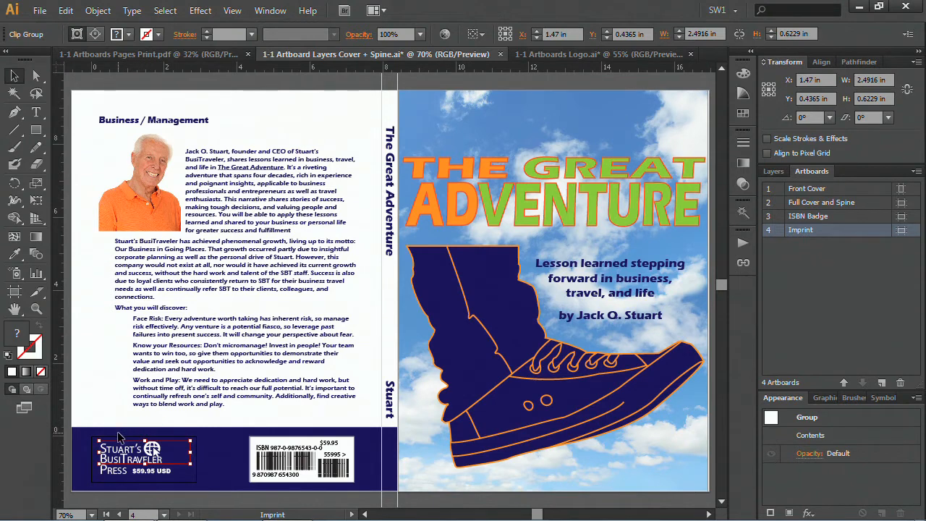
pyautogui.moveTo(98, 117)
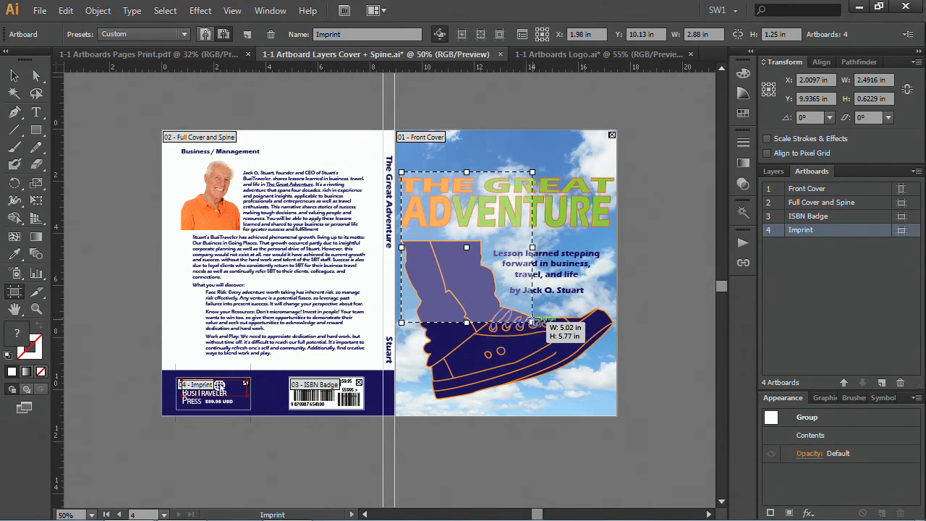
# Shift-drag a new artboard over the shoe artwork on the front cover and enlarge it
pyautogui.moveTo(533, 324); pyautogui.dragTo(587, 400)
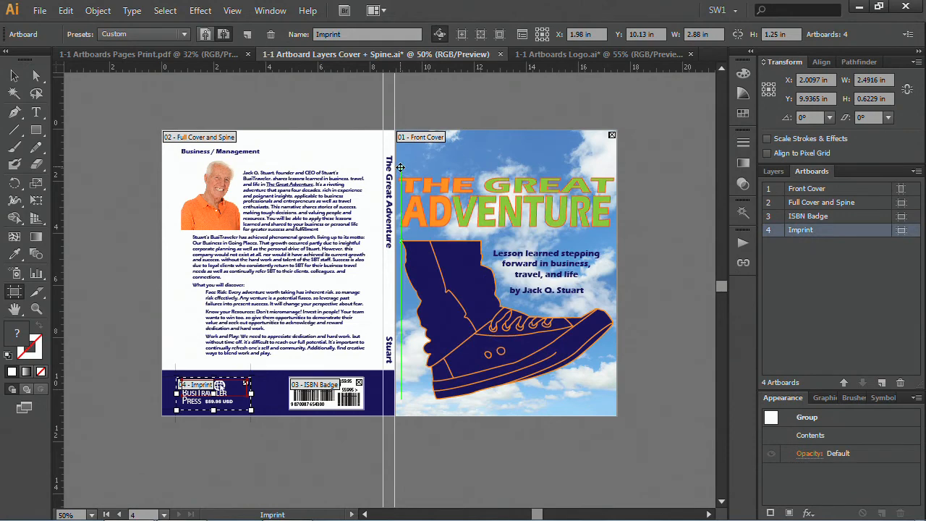
pyautogui.click(431, 185)
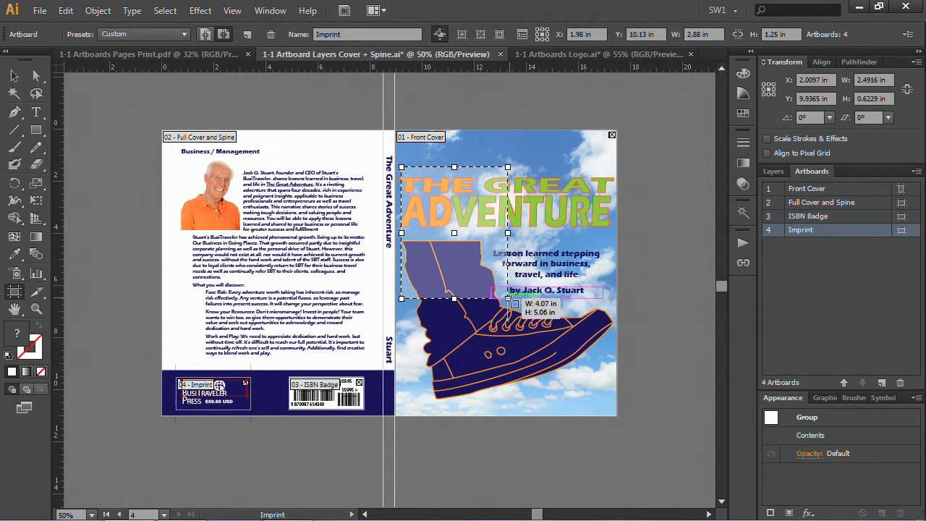
pyautogui.moveTo(506, 232); pyautogui.dragTo(702, 231)
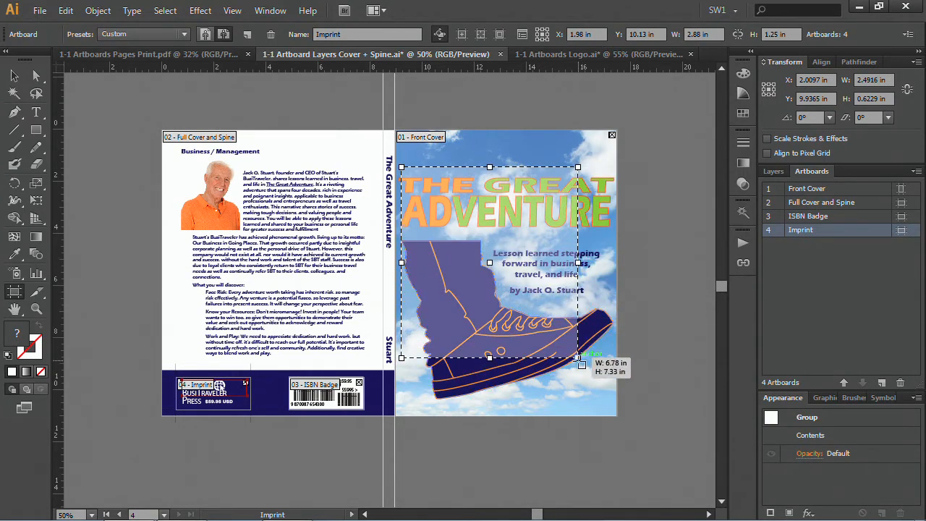
pyautogui.moveTo(578, 359); pyautogui.dragTo(610, 406)
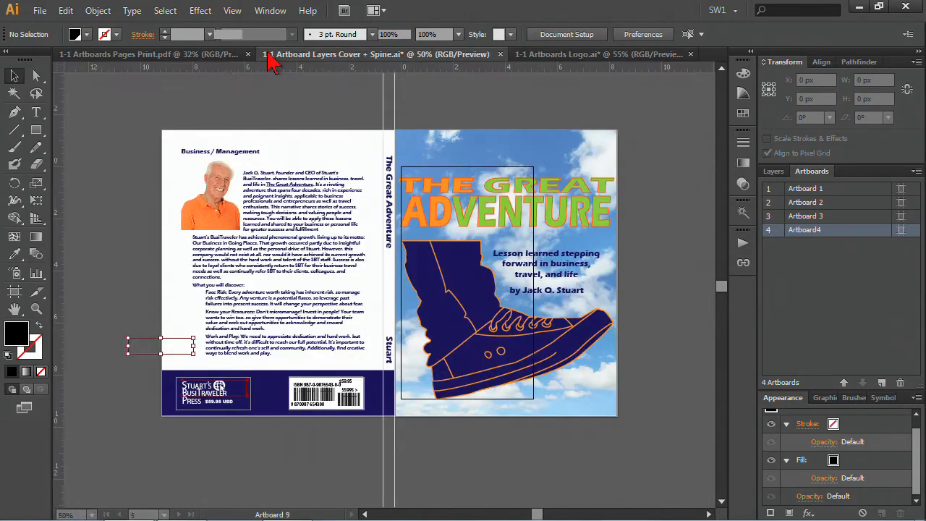
# Switch to the 1-1 Artboards Pages Print.pdf brochure document
pyautogui.click(148, 54)
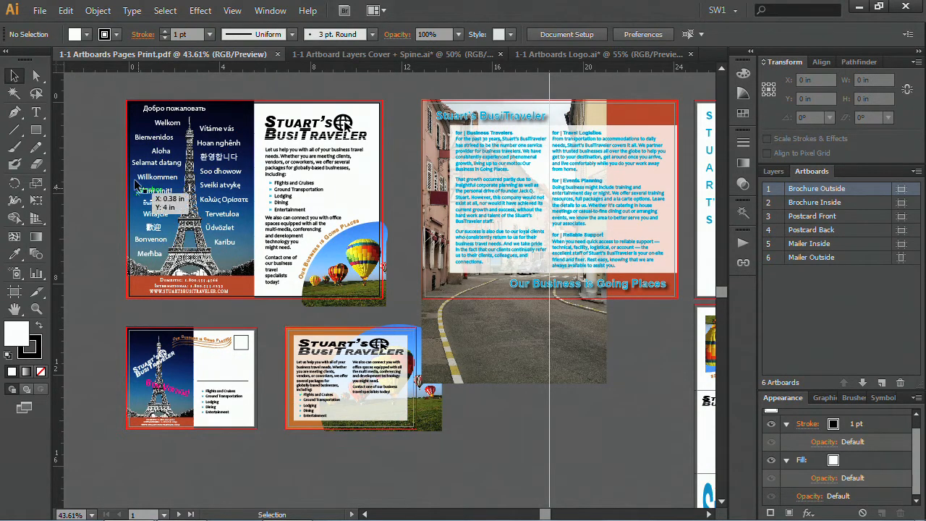
# Save the brochure as Adobe PDF '1-1 Artboards Pages Print.pdf' with all six artboards
pyautogui.click(39, 10)
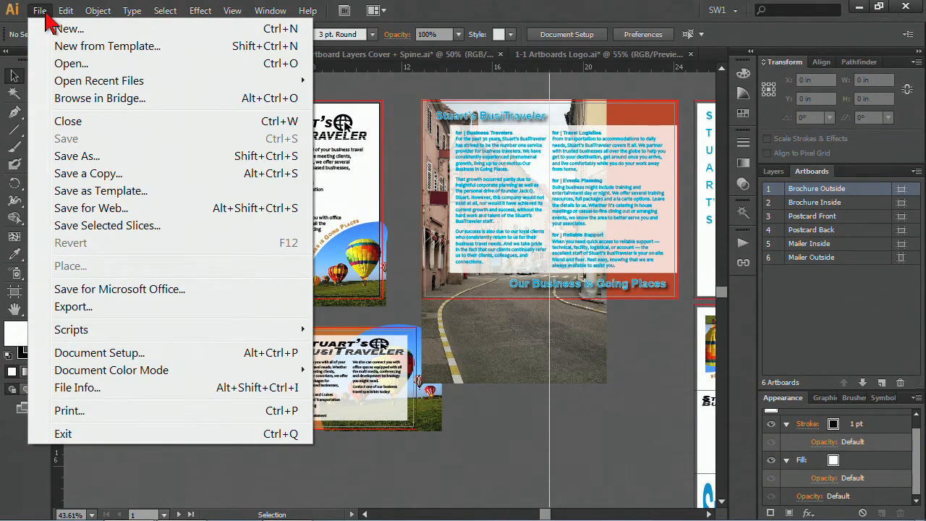
pyautogui.moveTo(89, 174)
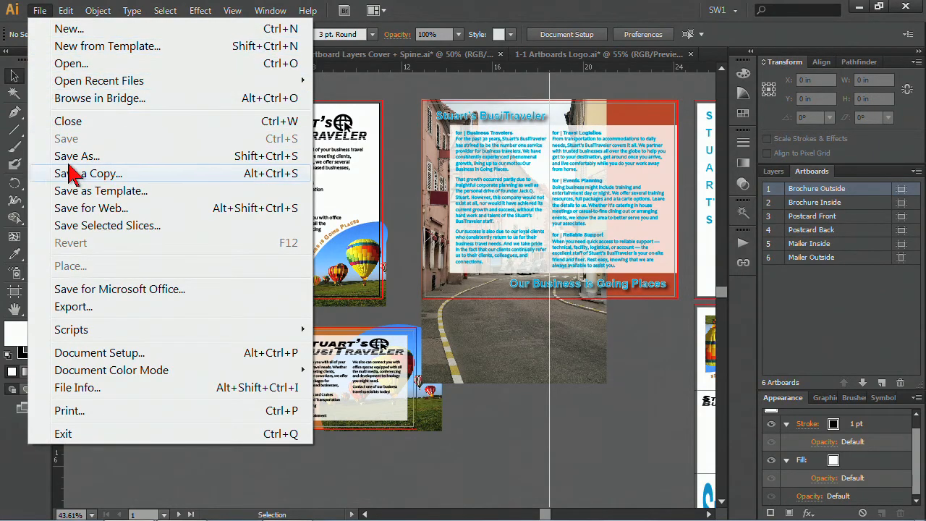
pyautogui.click(76, 157)
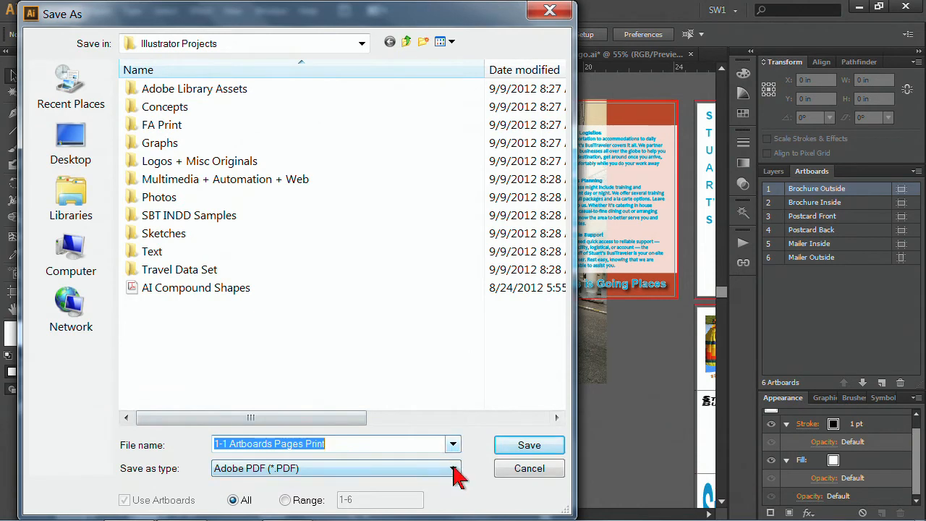
pyautogui.click(452, 469)
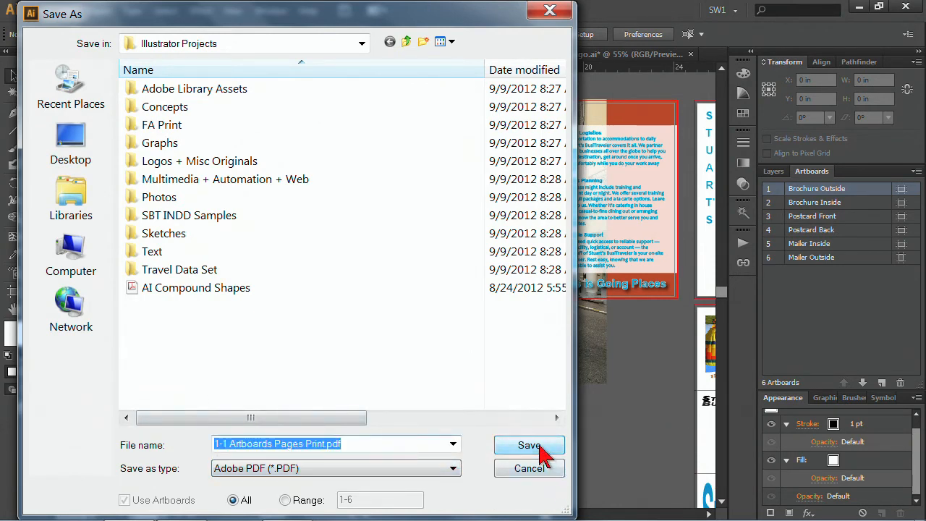
pyautogui.click(529, 445)
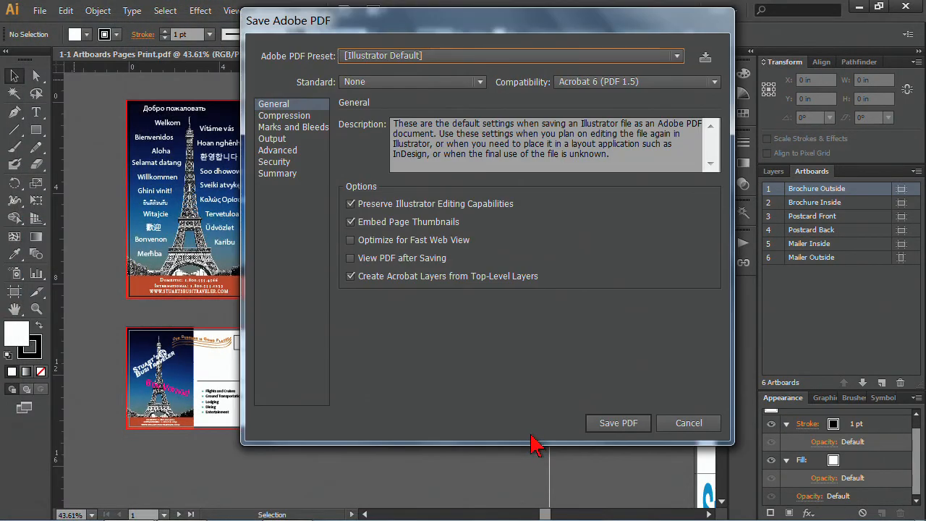
pyautogui.moveTo(594, 307)
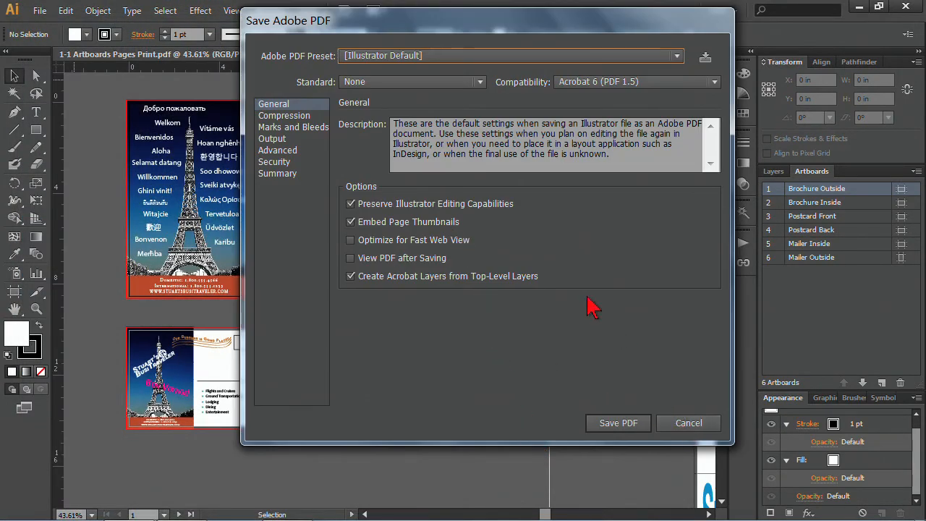
pyautogui.moveTo(689, 422)
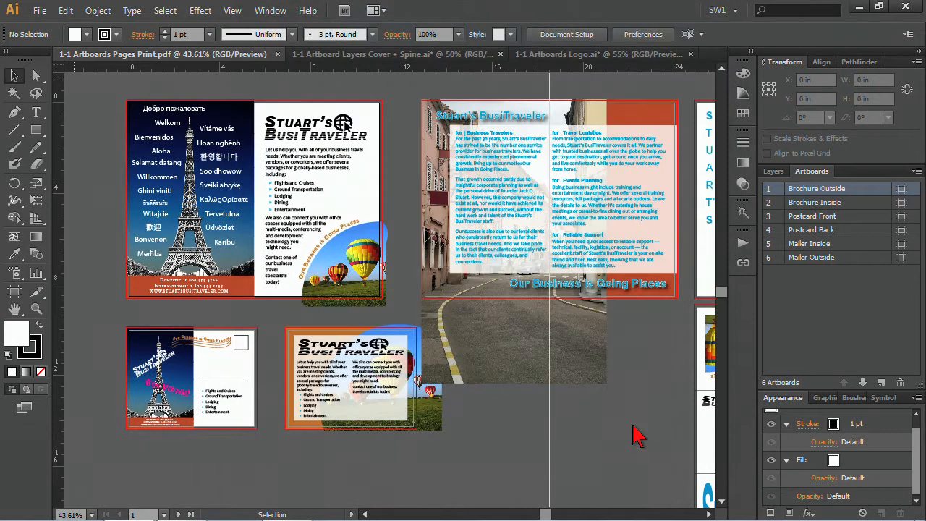
pyautogui.moveTo(521, 398)
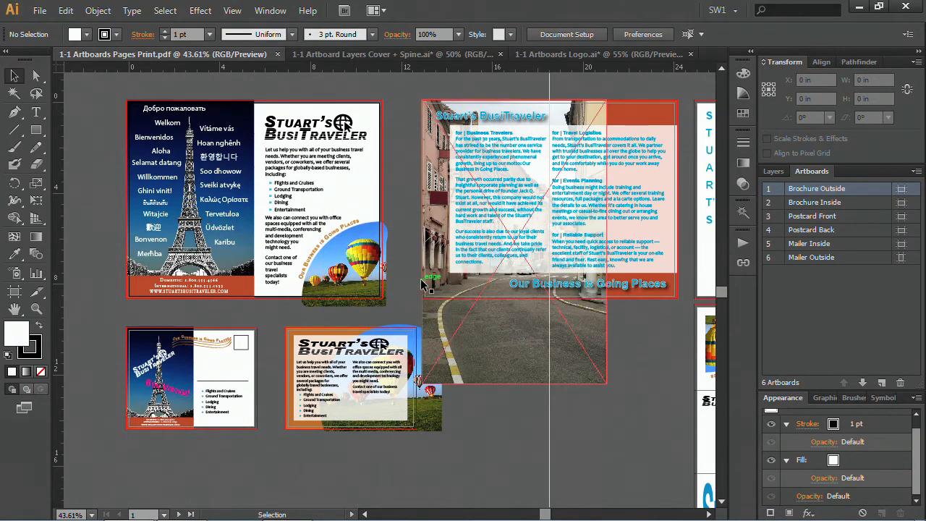
pyautogui.moveTo(442, 355)
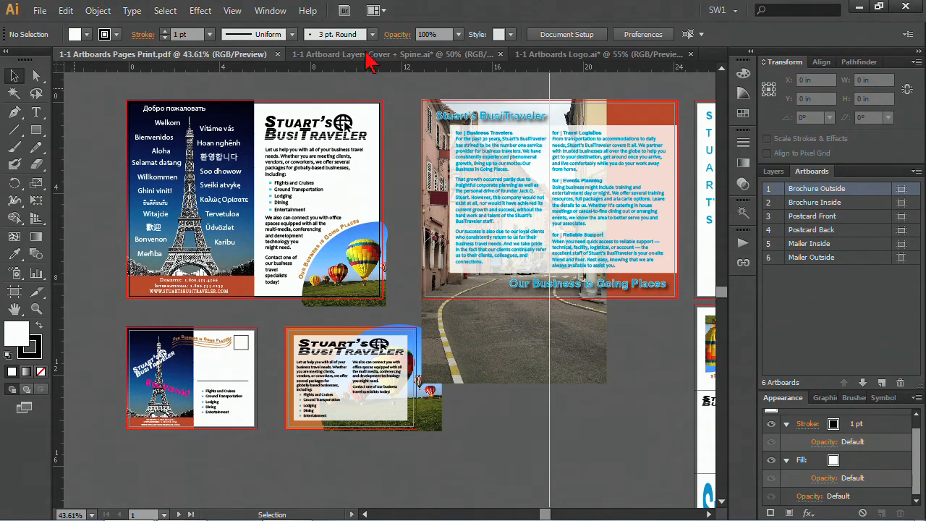
pyautogui.moveTo(376, 66)
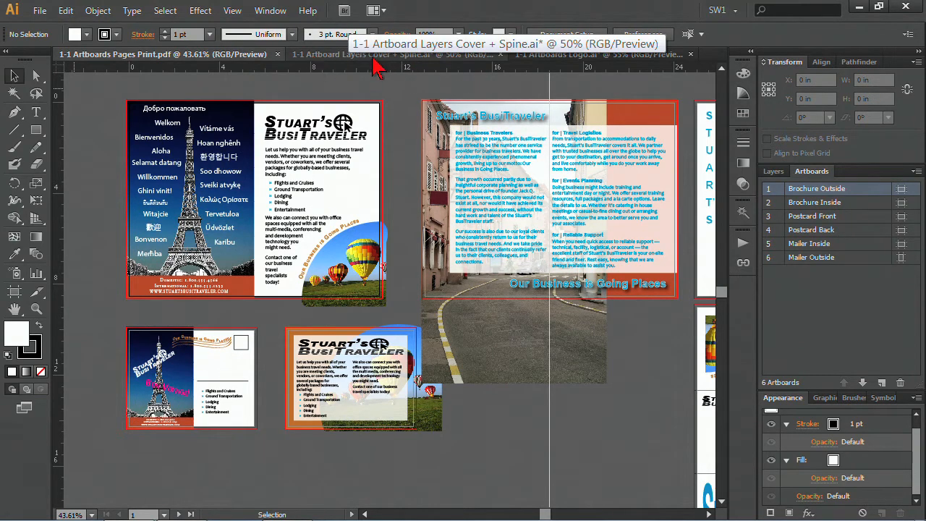
# Switch to the logo document and start a Save As, then cancel it
pyautogui.click(594, 54)
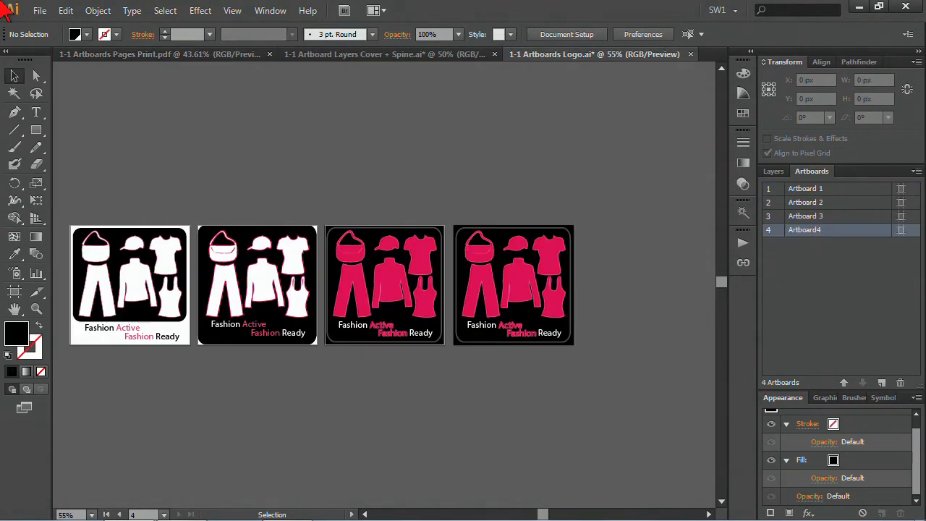
pyautogui.moveTo(590, 70)
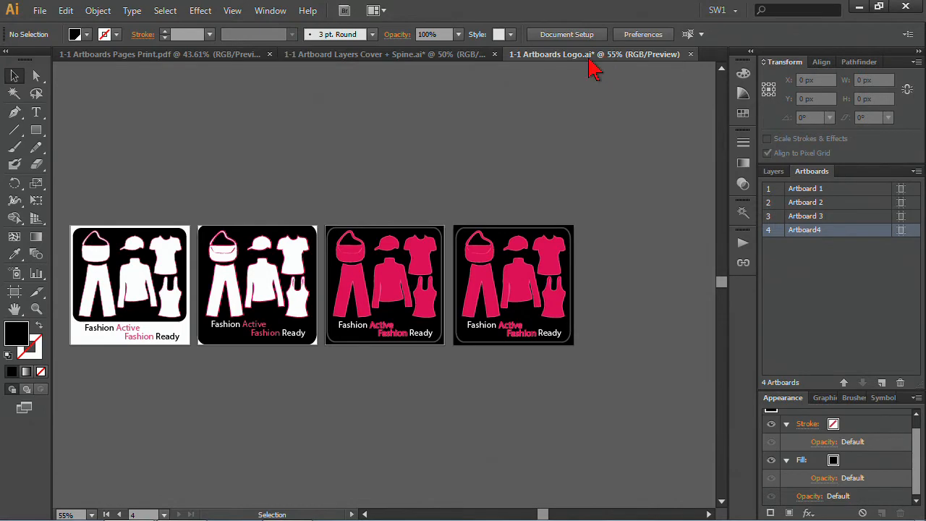
pyautogui.click(39, 10)
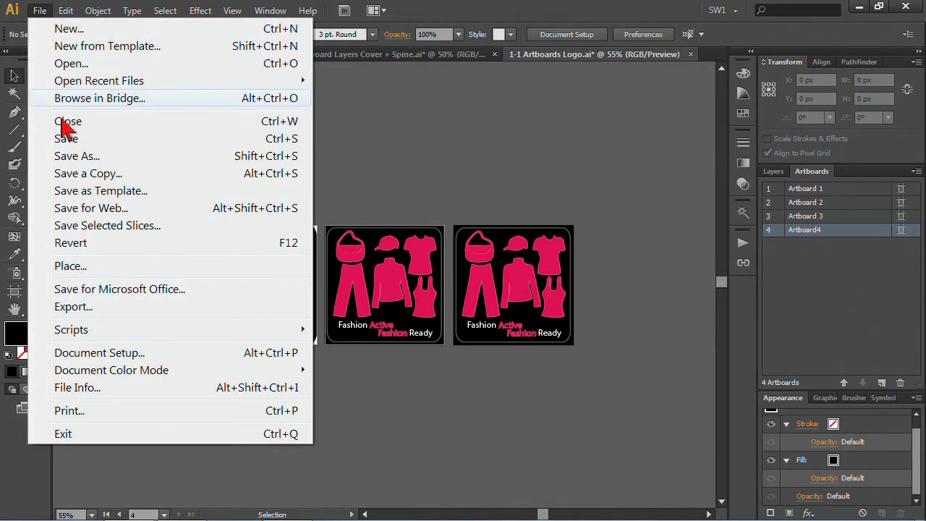
pyautogui.click(77, 156)
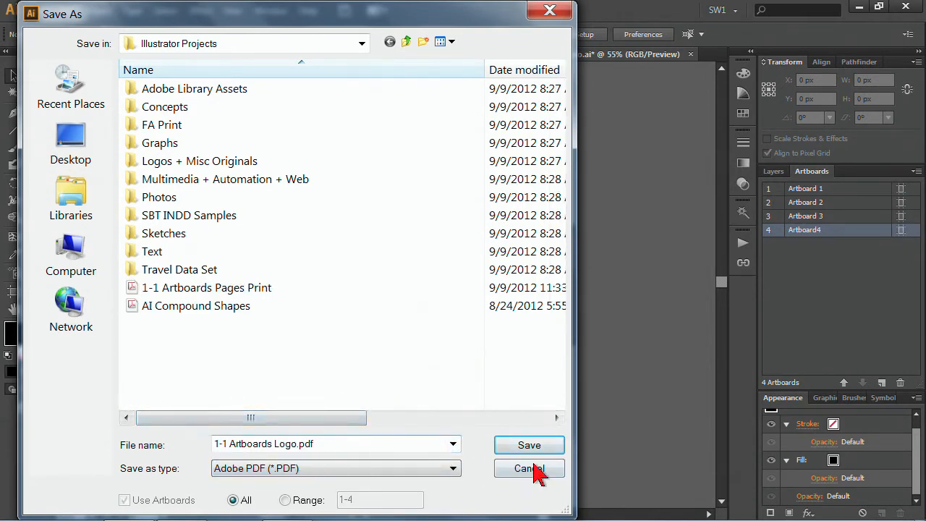
pyautogui.click(530, 445)
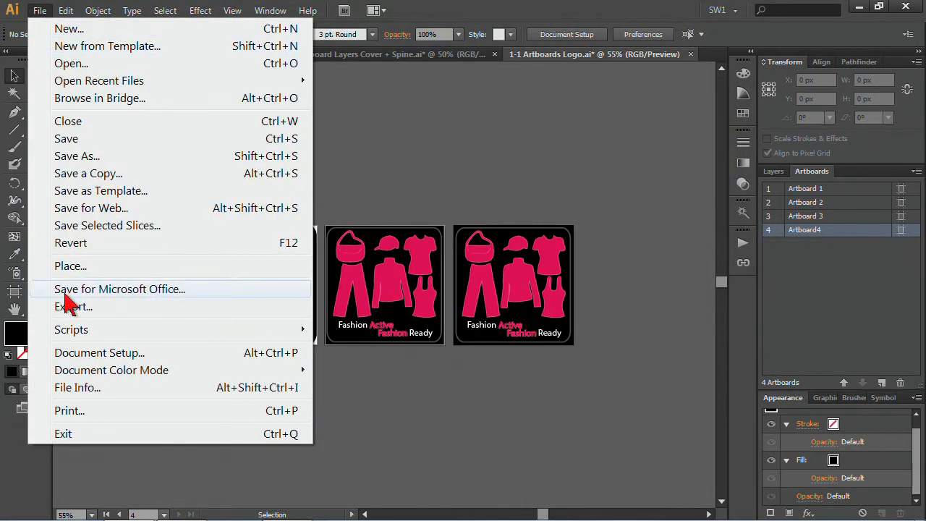
# Set up saving '1-1 Artboards Logo.pdf' as Adobe PDF limited to artboard range 1–4
pyautogui.click(77, 157)
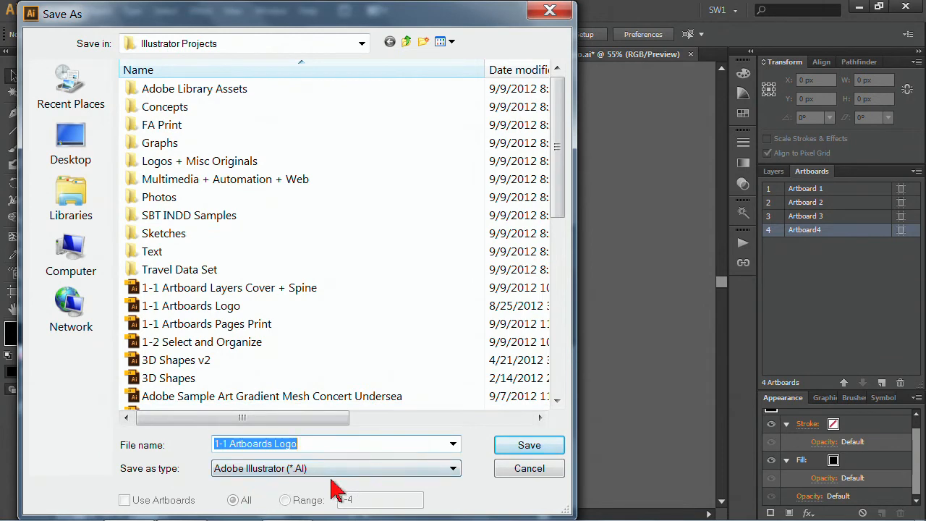
pyautogui.click(335, 469)
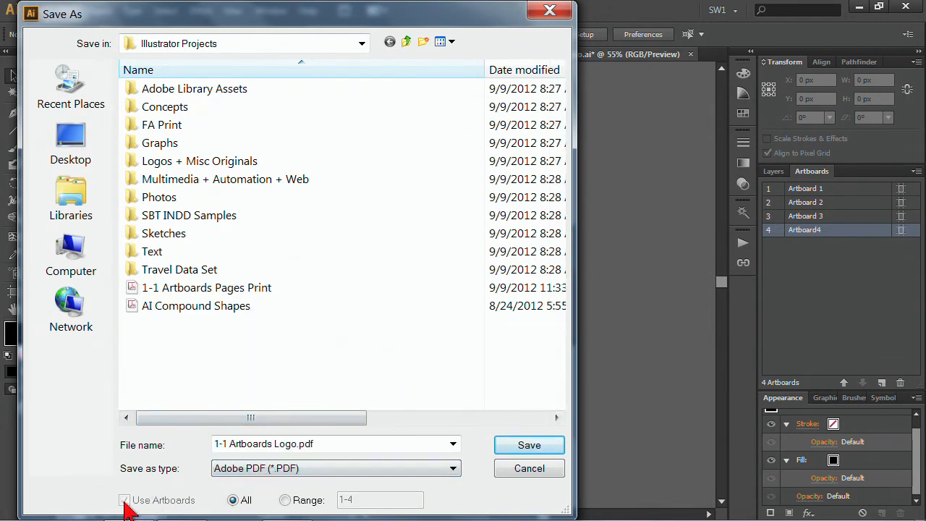
pyautogui.click(125, 501)
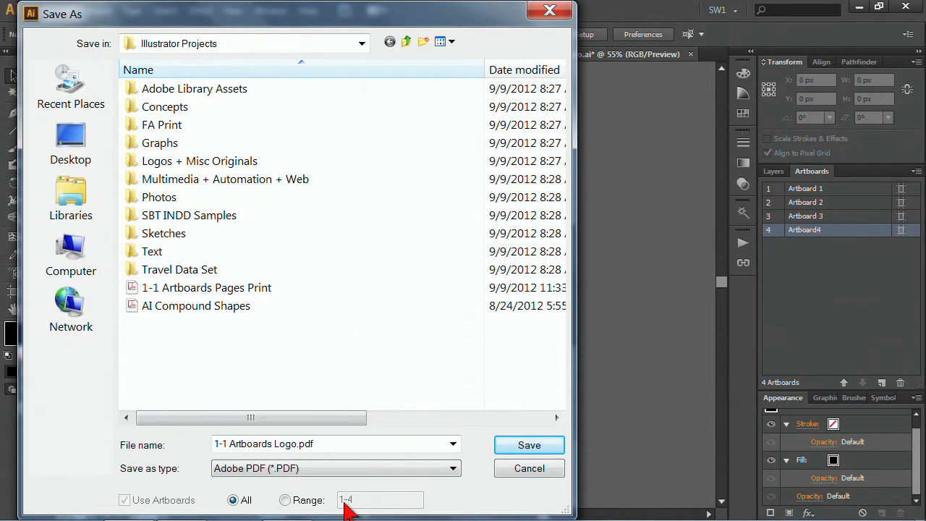
pyautogui.moveTo(553, 504)
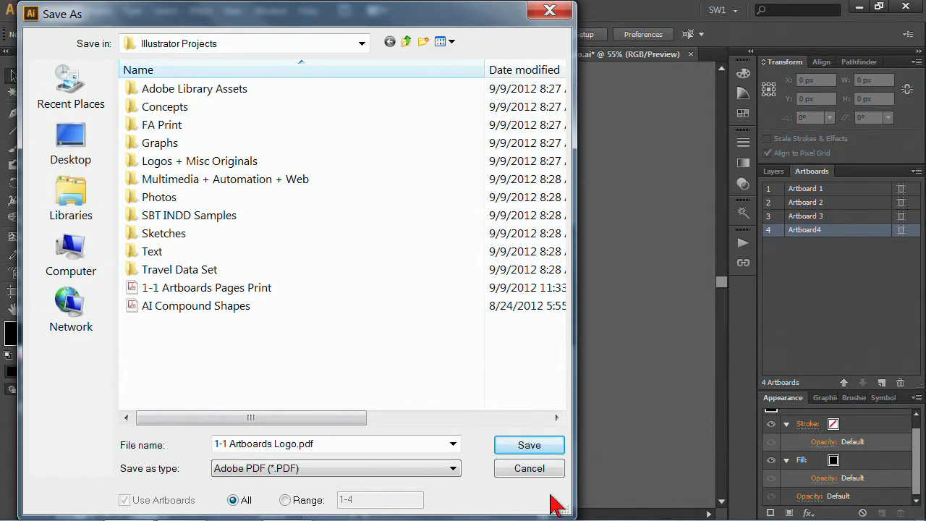
pyautogui.click(283, 501)
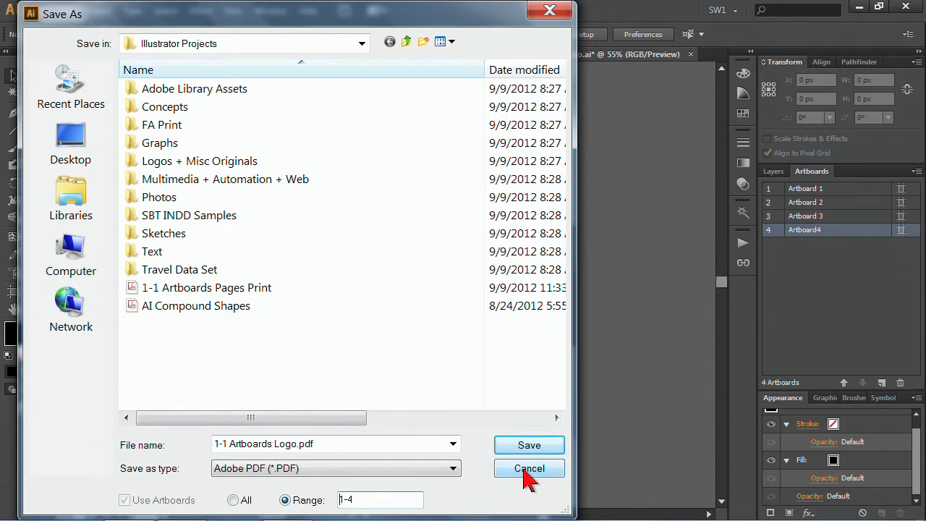
# Save '1-1 Artboards Logo.eps' as Illustrator EPS with Use Artboards into a new folder
pyautogui.click(233, 500)
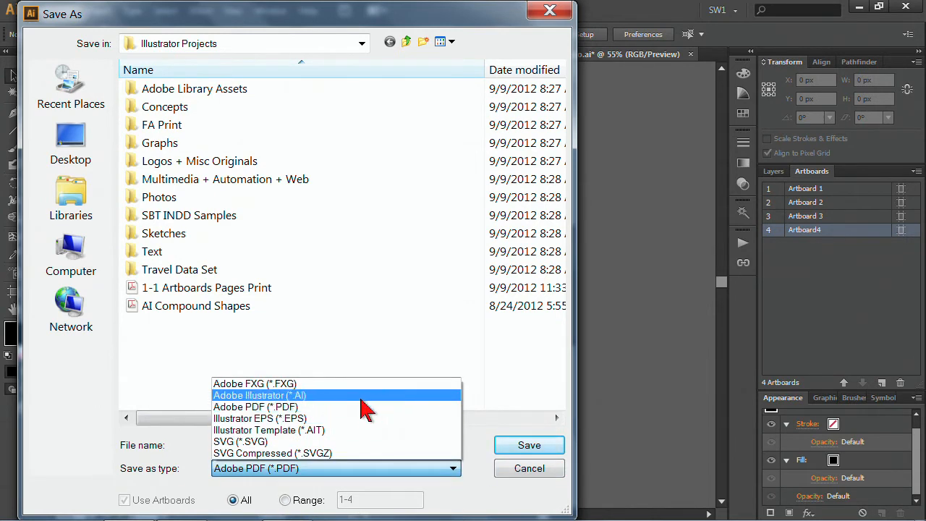
pyautogui.moveTo(311, 398)
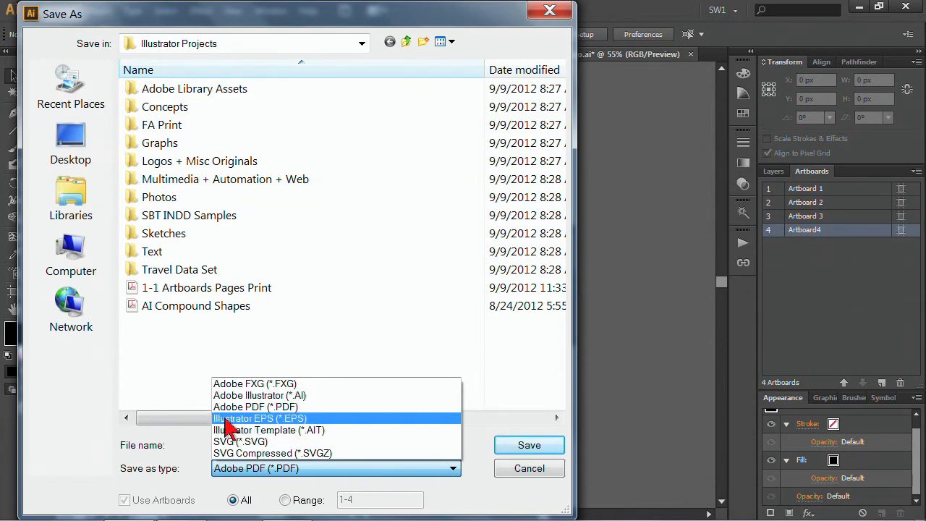
pyautogui.click(260, 418)
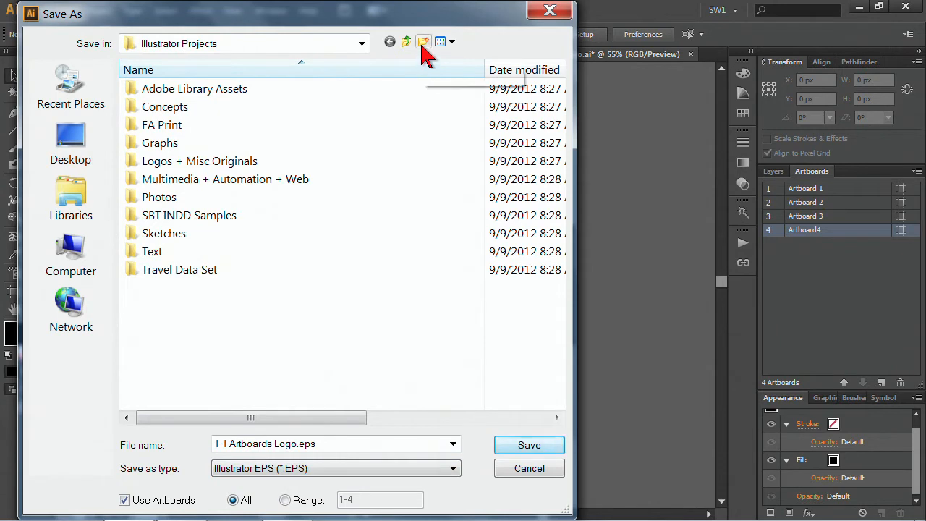
pyautogui.click(424, 40)
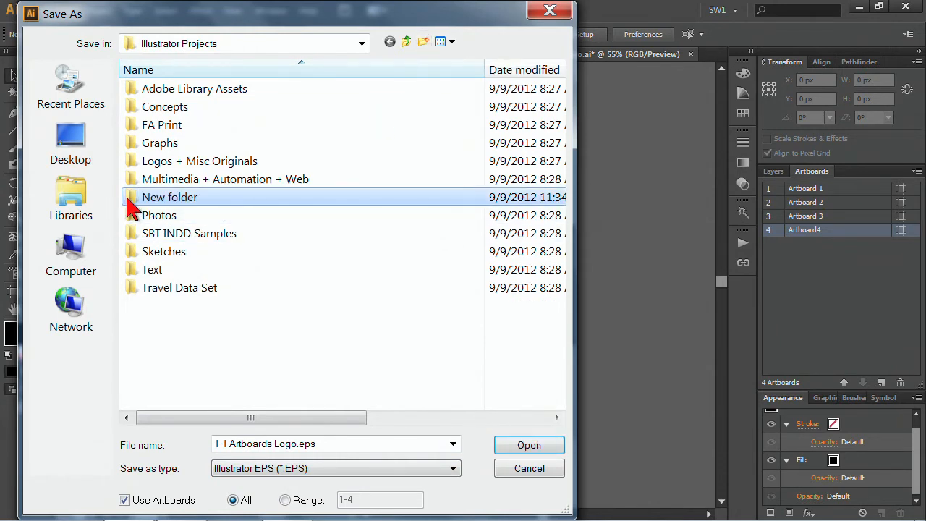
pyautogui.doubleClick(169, 197)
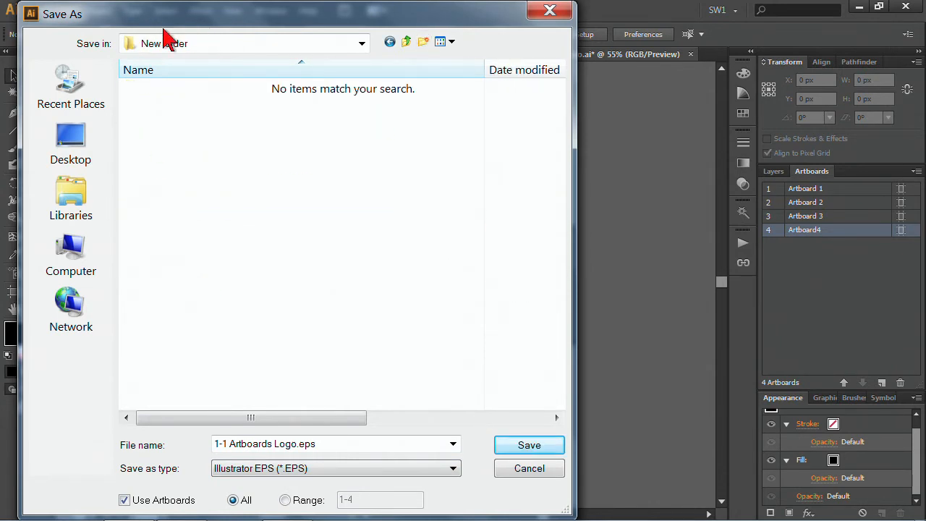
pyautogui.click(530, 445)
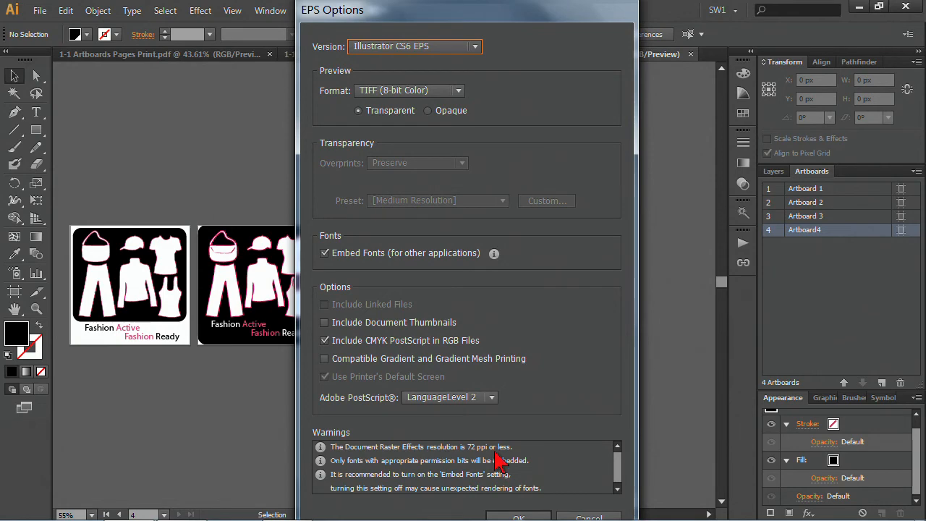
pyautogui.click(518, 515)
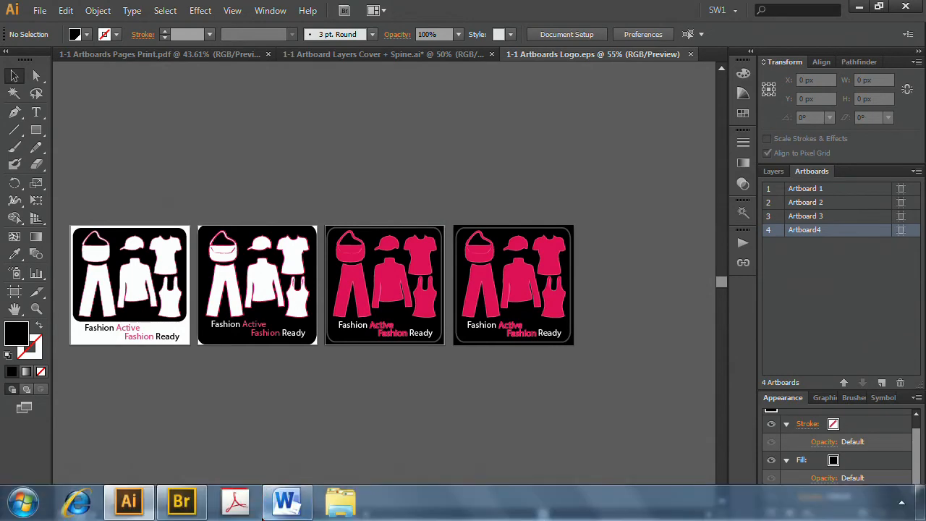
# Open Illustrator Projects > New folder in Explorer to show the per-artboard EPS files
pyautogui.rightClick(128, 500)
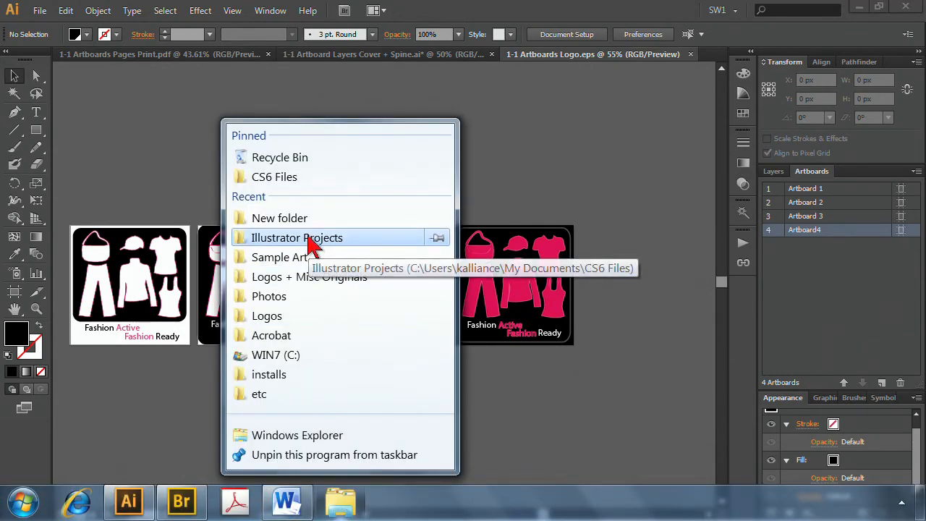
pyautogui.click(296, 237)
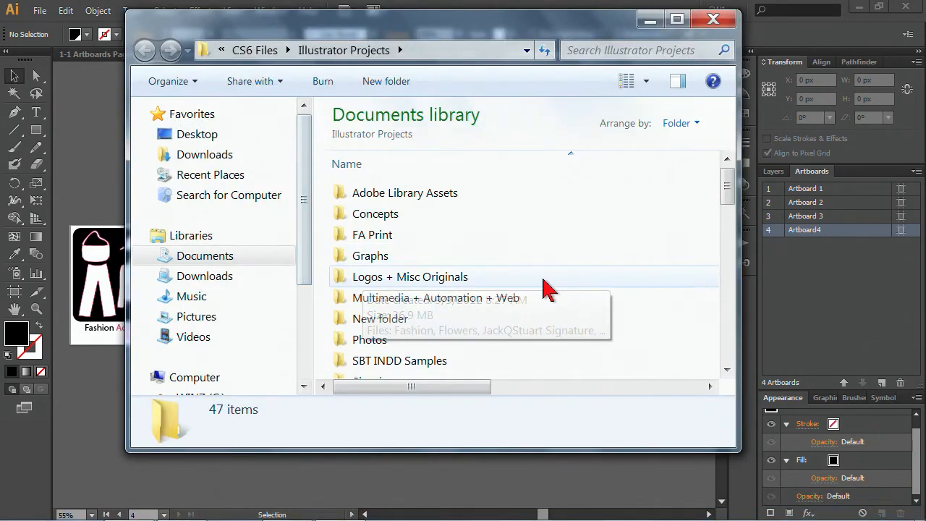
pyautogui.doubleClick(379, 318)
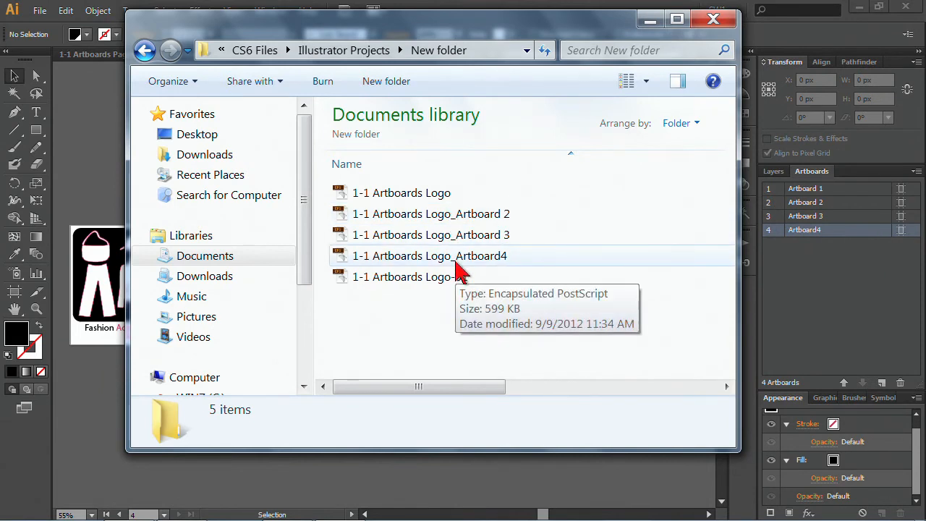
pyautogui.click(145, 49)
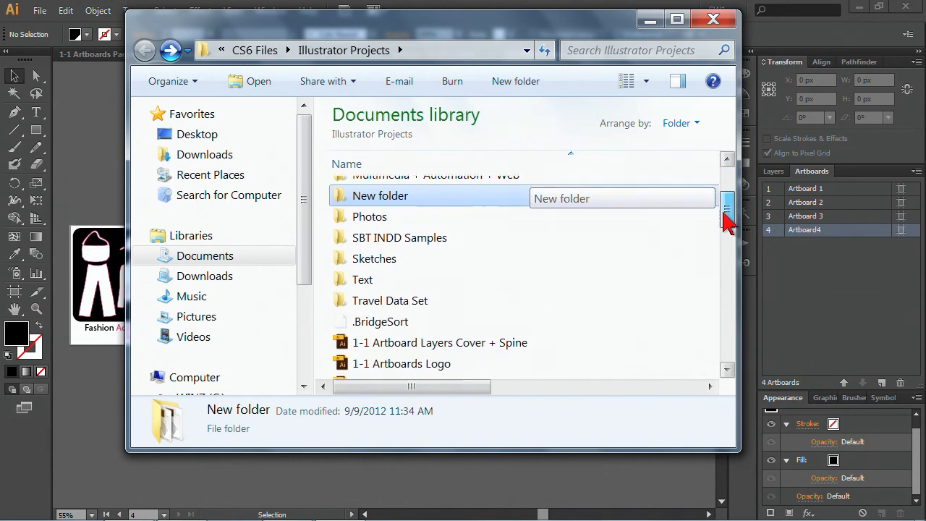
# Open the 1-1 Artboards Pages Print PDF from the Illustrator Projects folder
pyautogui.scroll(-3)
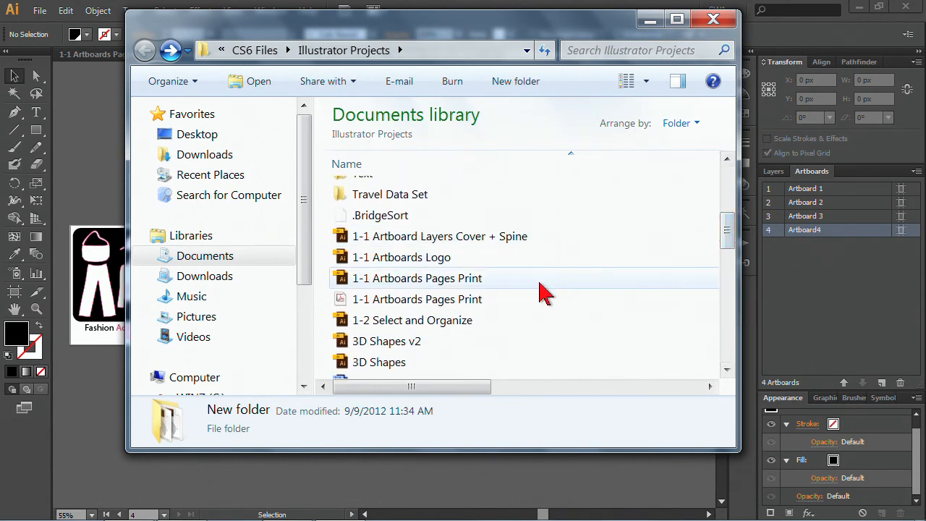
pyautogui.moveTo(416, 298)
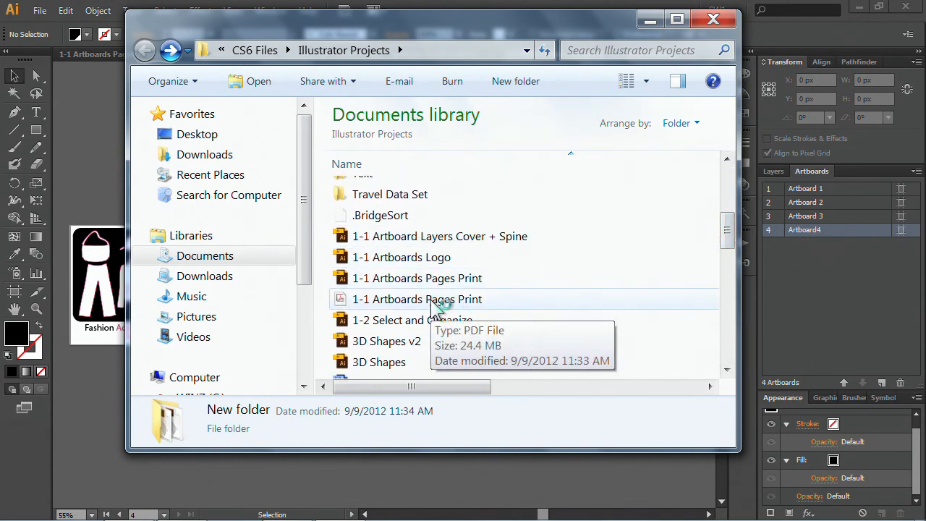
pyautogui.doubleClick(416, 298)
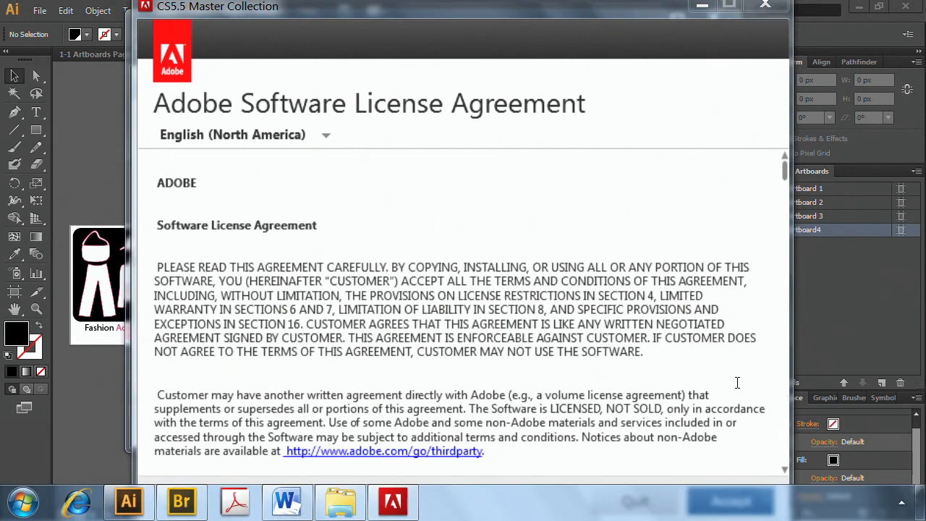
pyautogui.moveTo(737, 497)
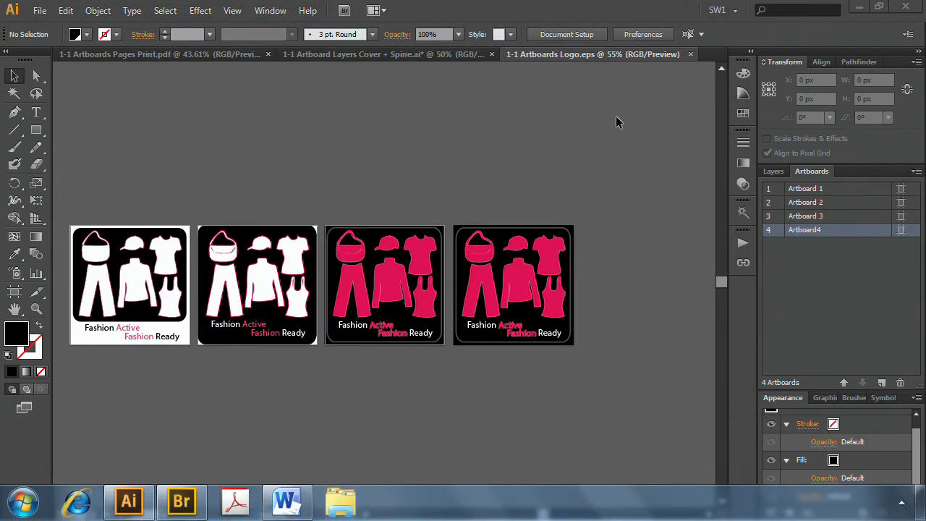
pyautogui.moveTo(611, 130)
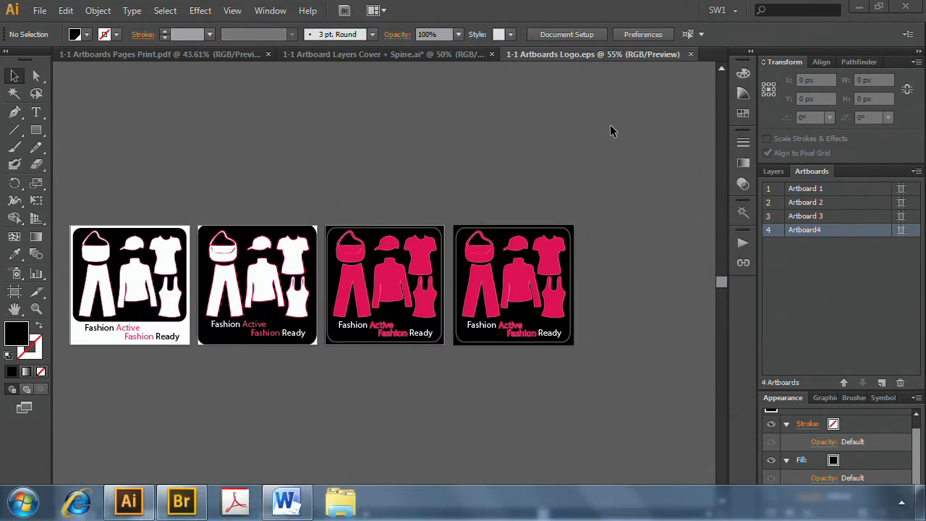